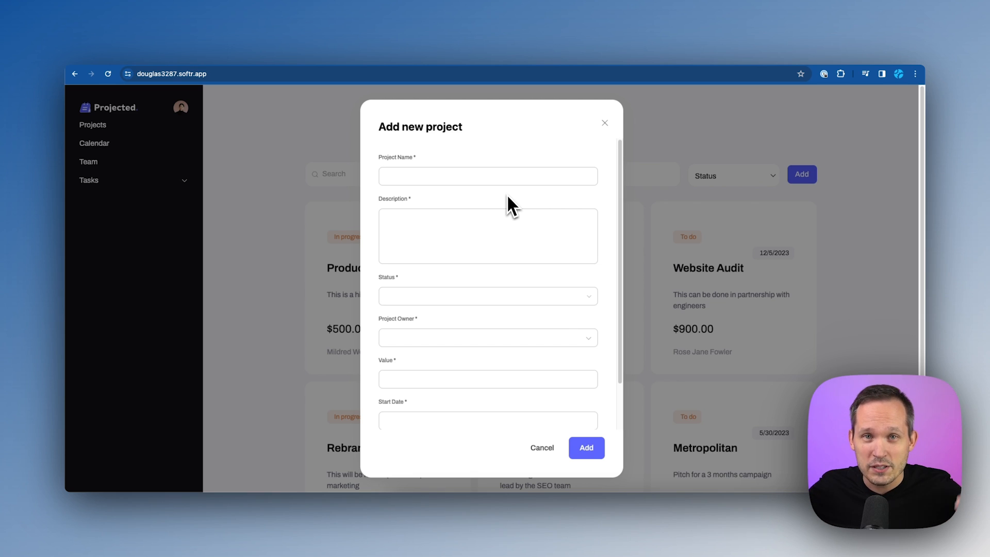
Review the project owner choices offered on the form and close the list.
{"action": "scroll", "scroll_direction": "down", "scroll_amount": 3}
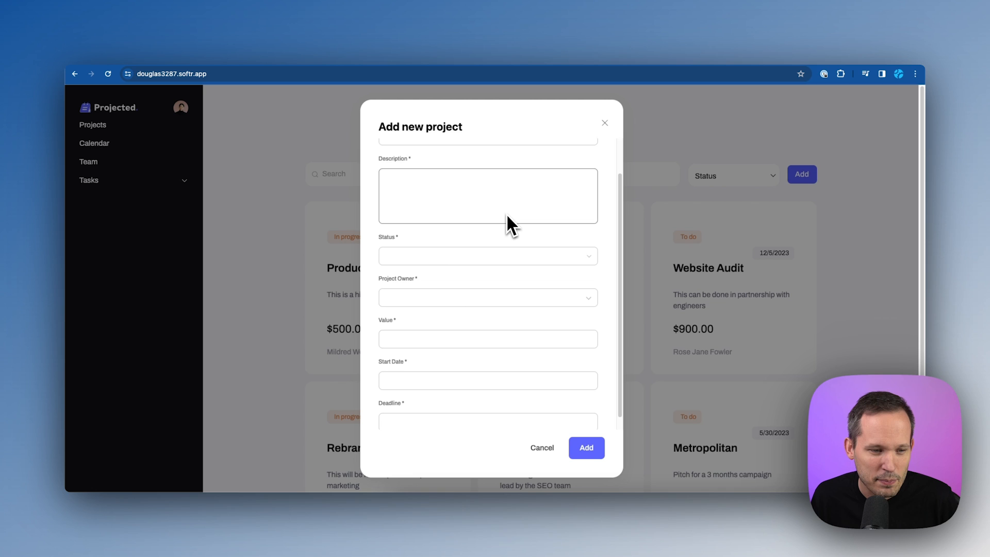
{"action": "left_click", "coordinate": [488, 297]}
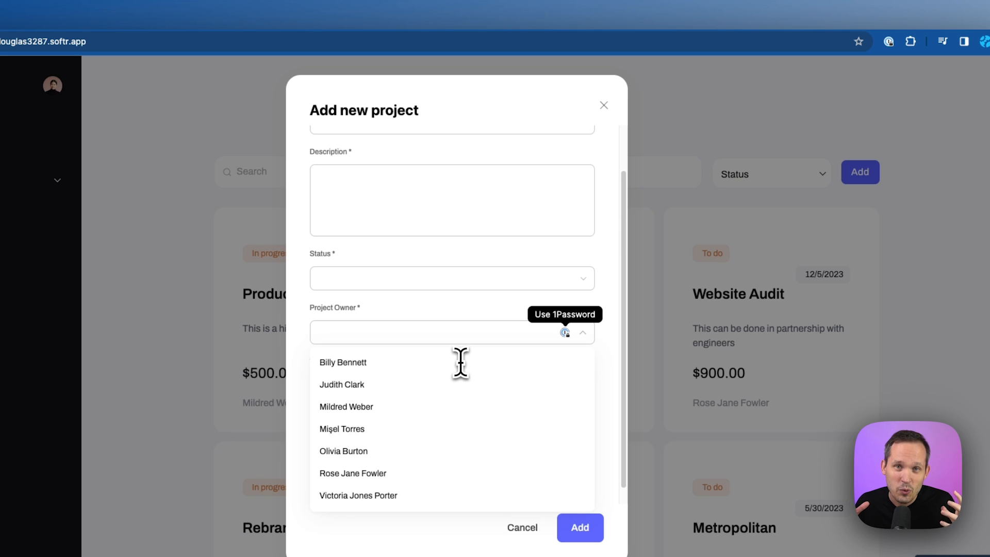
{"action": "left_click", "coordinate": [442, 333]}
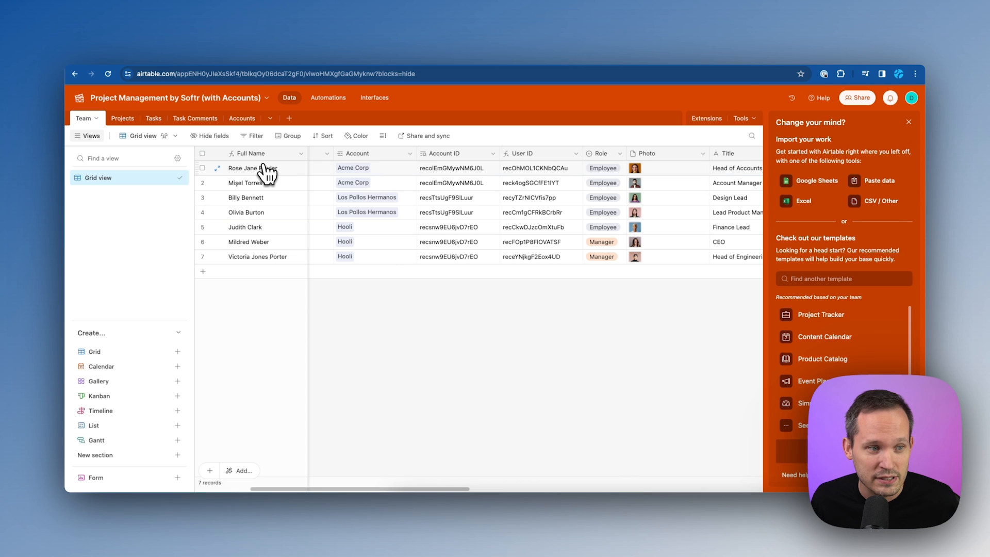
{"action": "mouse_move", "coordinate": [238, 199]}
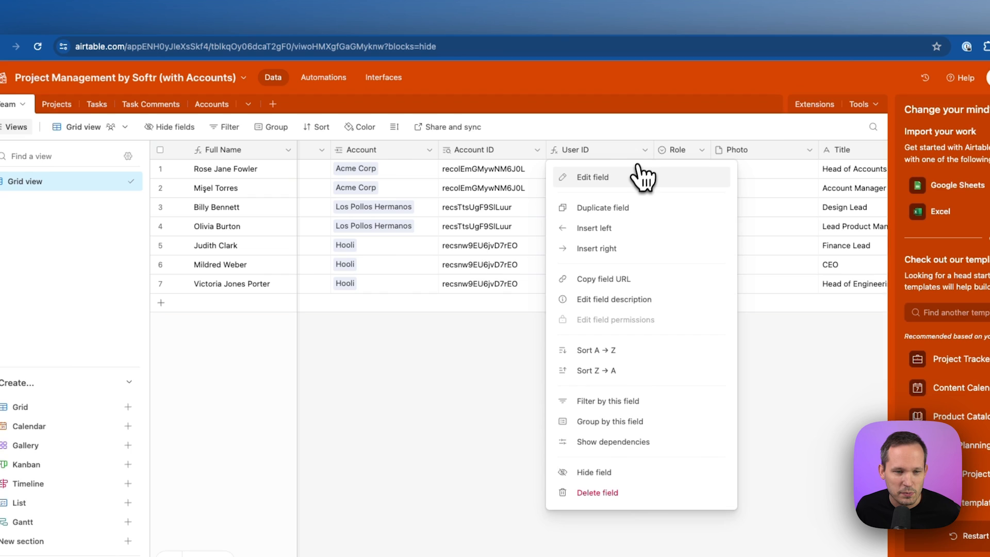
Confirm Team's User ID field is a RECORD_ID() formula, then move to the Accounts table.
{"action": "left_click", "coordinate": [592, 176]}
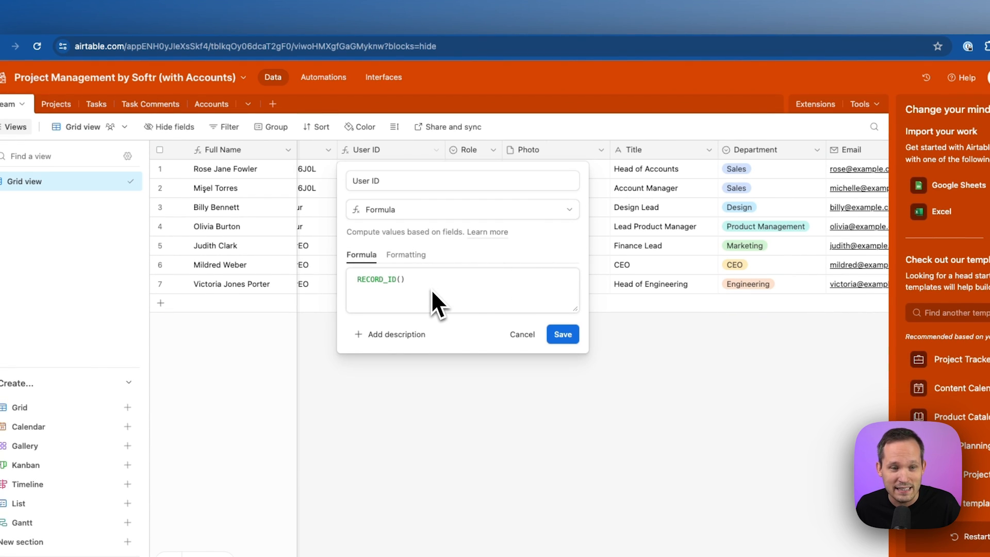
{"action": "left_click", "coordinate": [561, 334]}
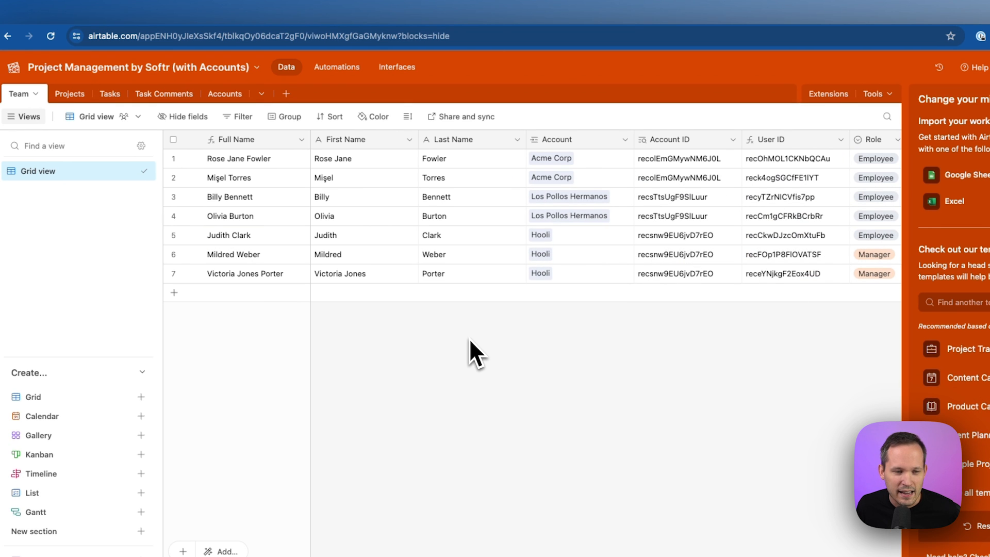
{"action": "mouse_move", "coordinate": [553, 178]}
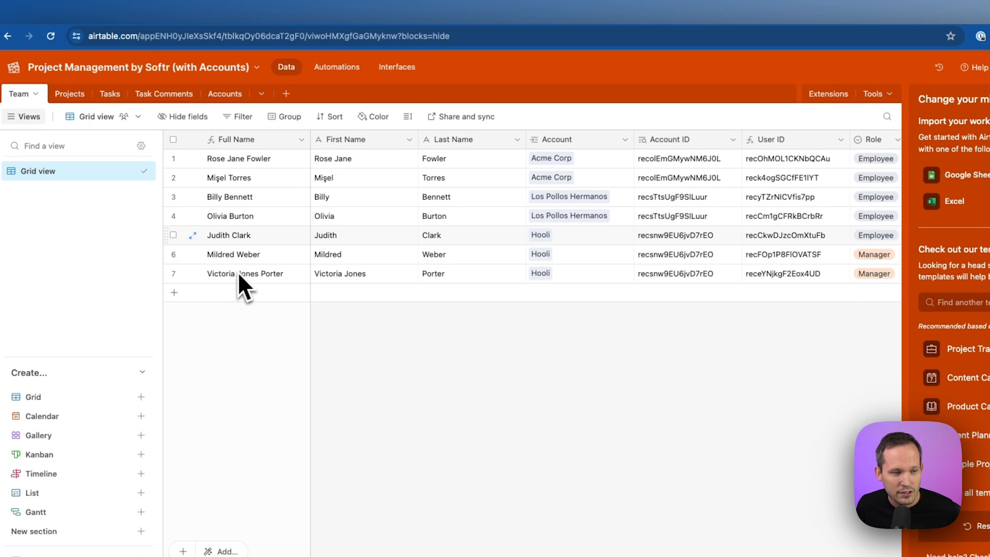
{"action": "mouse_move", "coordinate": [565, 292]}
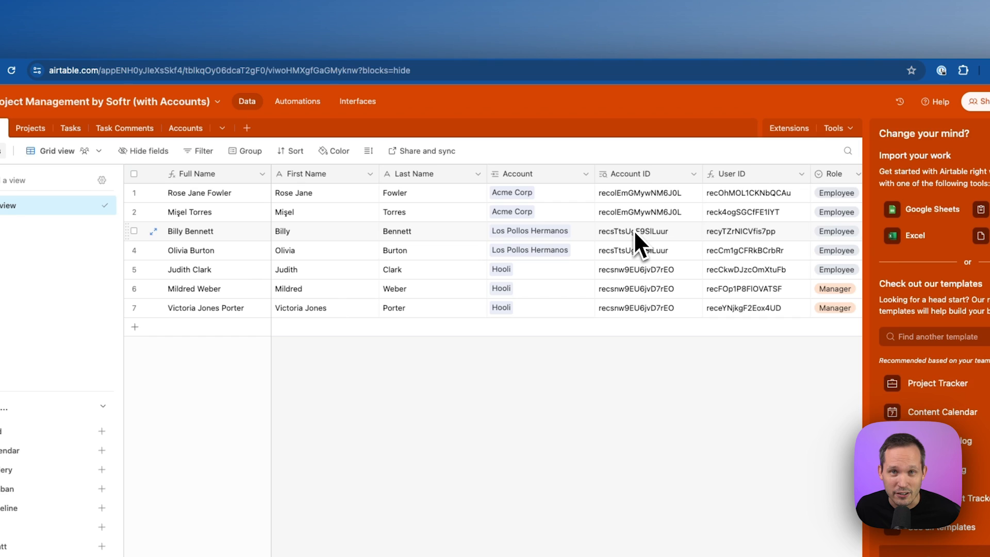
{"action": "left_click", "coordinate": [186, 128]}
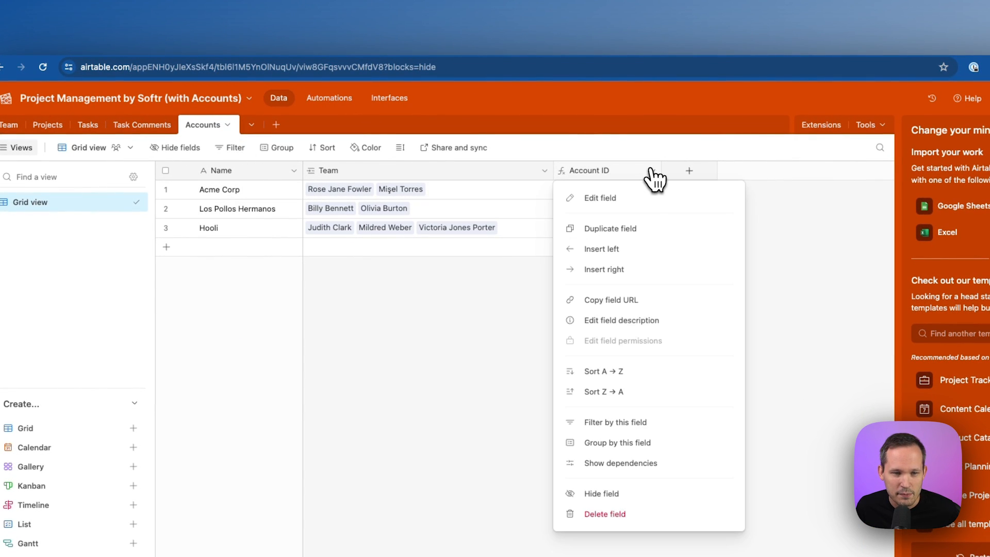
Confirm Accounts' Account ID field is a RECORD_ID() formula and return to Team.
{"action": "left_click", "coordinate": [600, 198]}
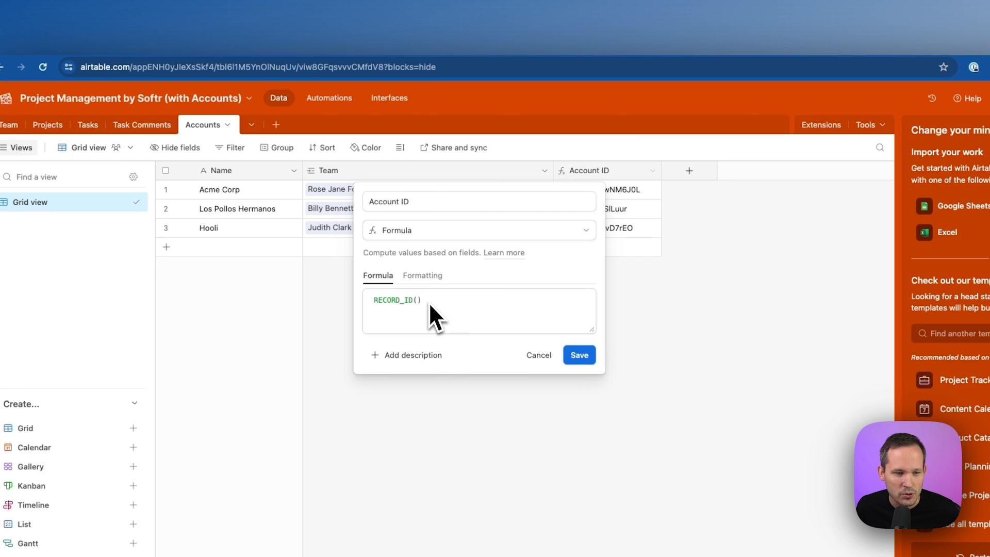
{"action": "left_click", "coordinate": [578, 354]}
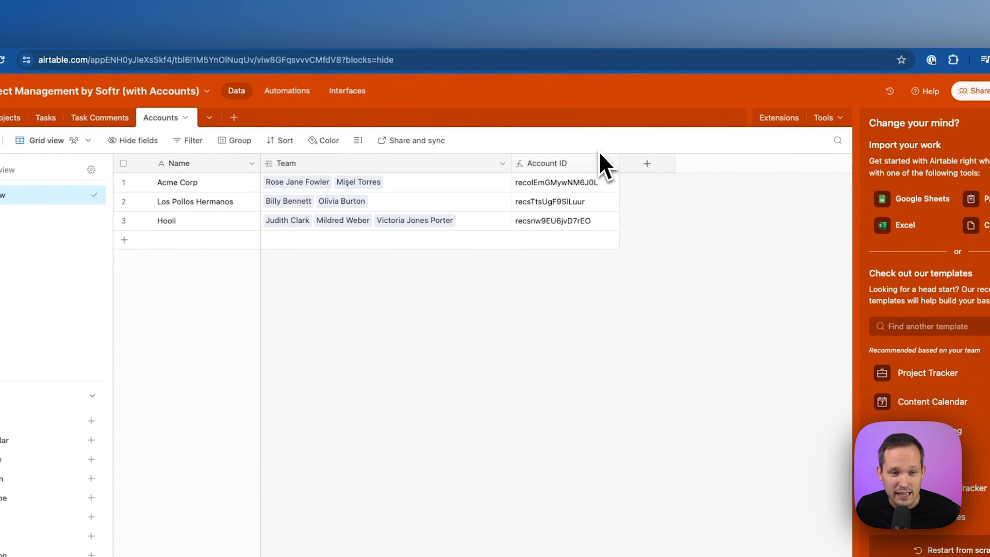
{"action": "left_click", "coordinate": [87, 134]}
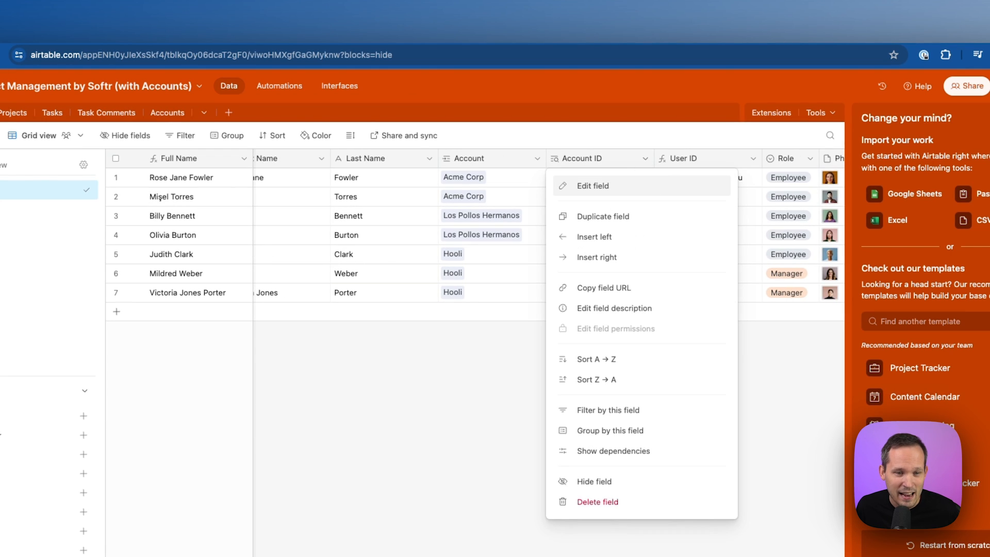
Confirm Team's Account ID is a lookup through the Account link, leaving it unchanged.
{"action": "left_click", "coordinate": [592, 185]}
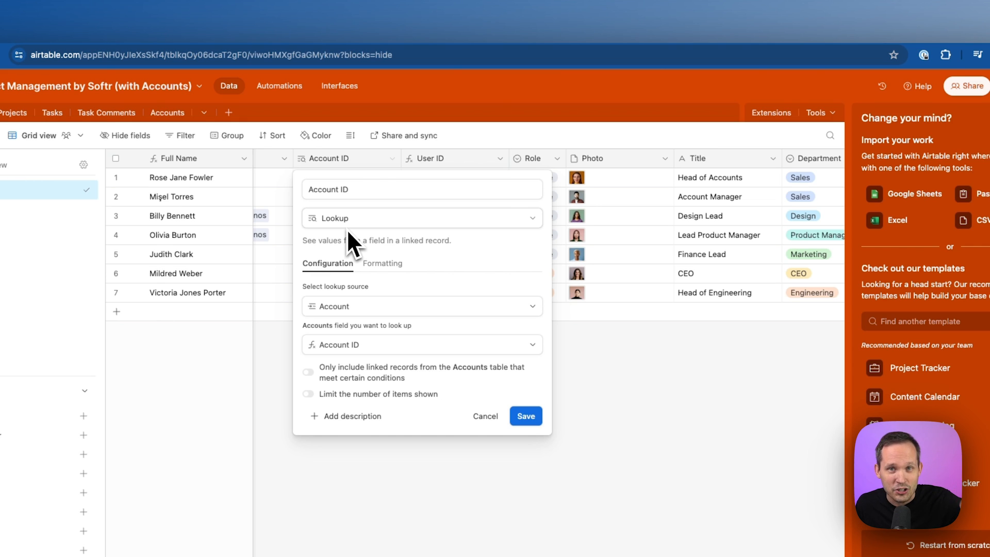
{"action": "left_click", "coordinate": [525, 415]}
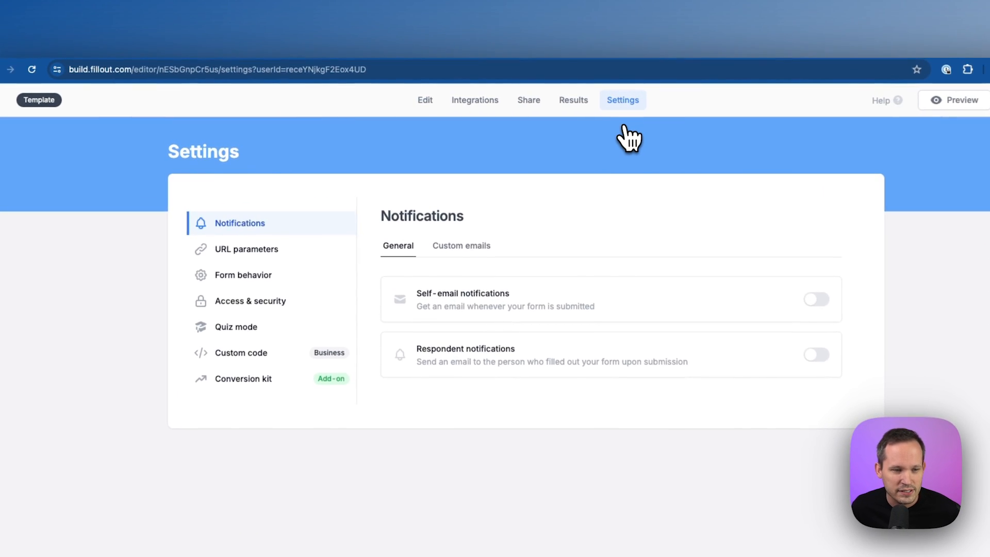
{"action": "left_click", "coordinate": [247, 249]}
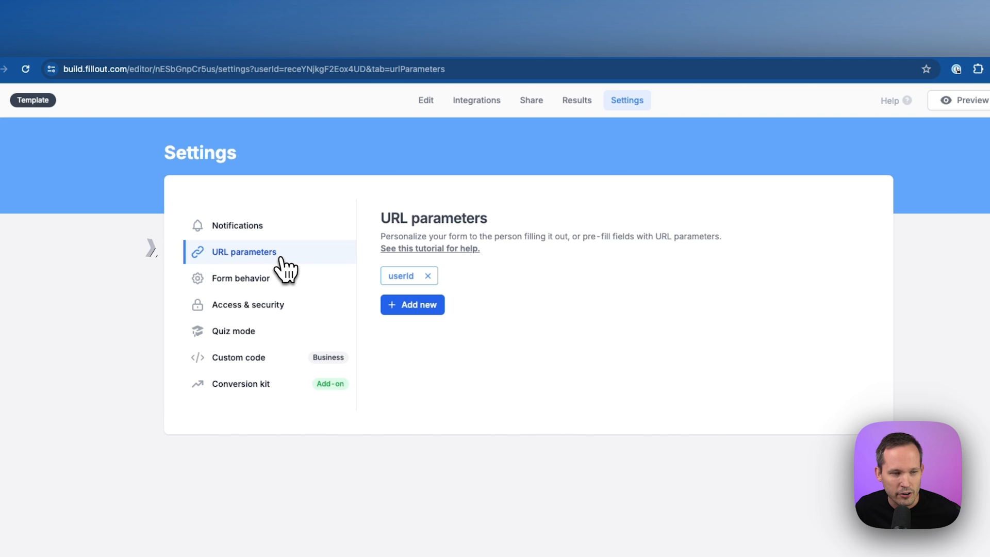
{"action": "mouse_move", "coordinate": [417, 309]}
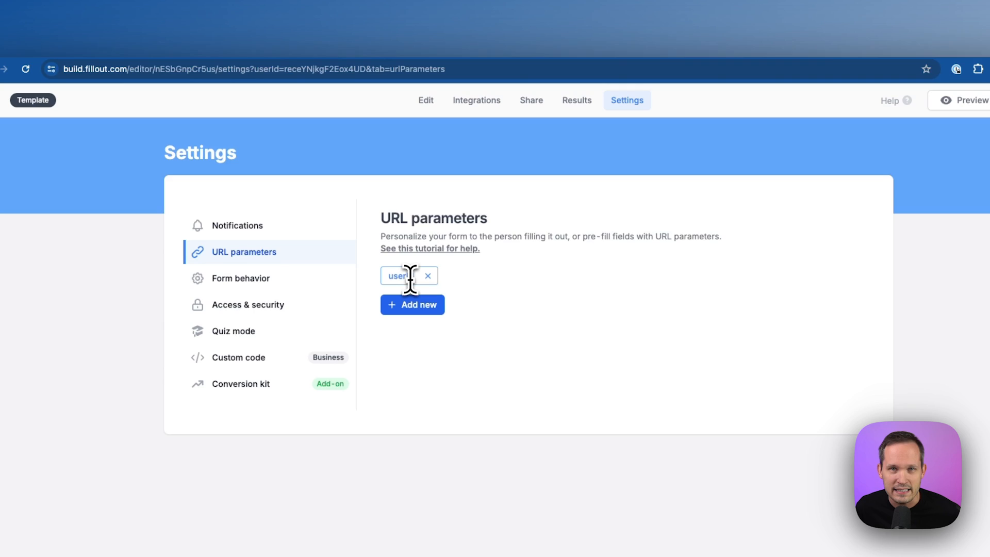
{"action": "left_click", "coordinate": [396, 276]}
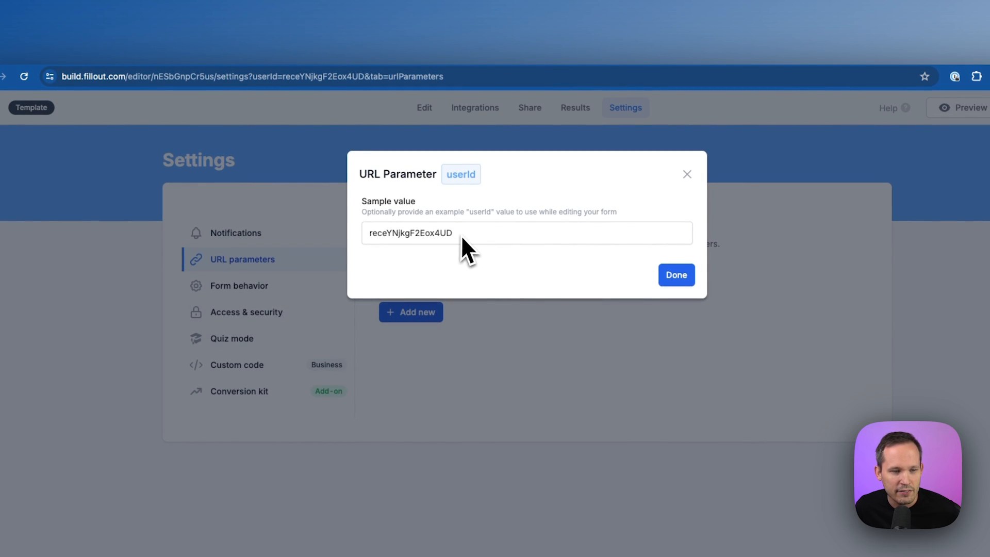
{"action": "mouse_move", "coordinate": [434, 68]}
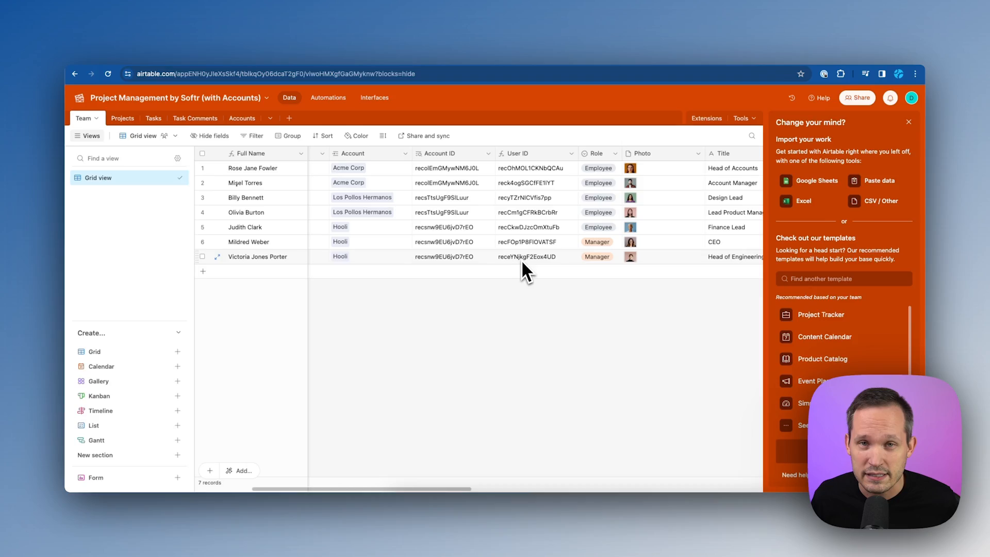
{"action": "left_click", "coordinate": [275, 73]}
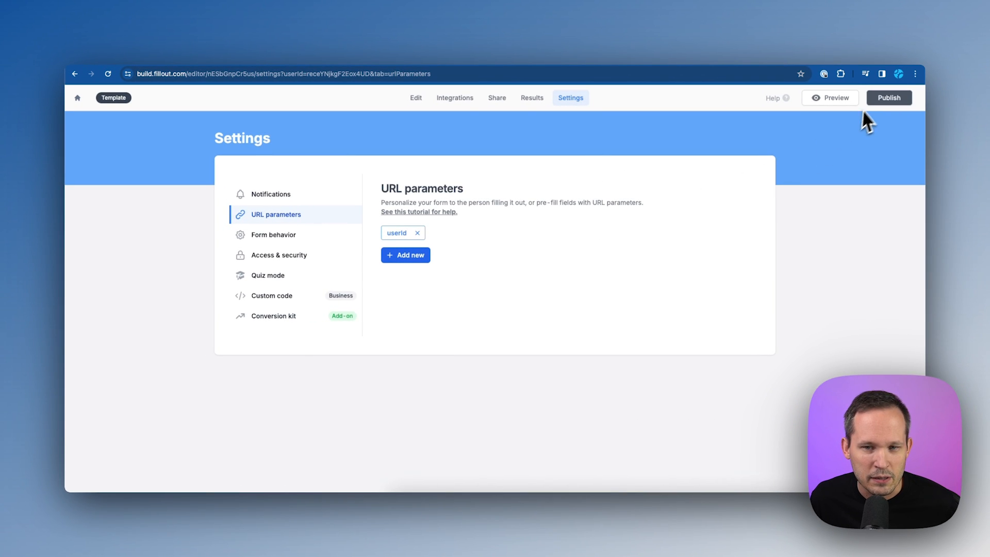
{"action": "mouse_move", "coordinate": [460, 217]}
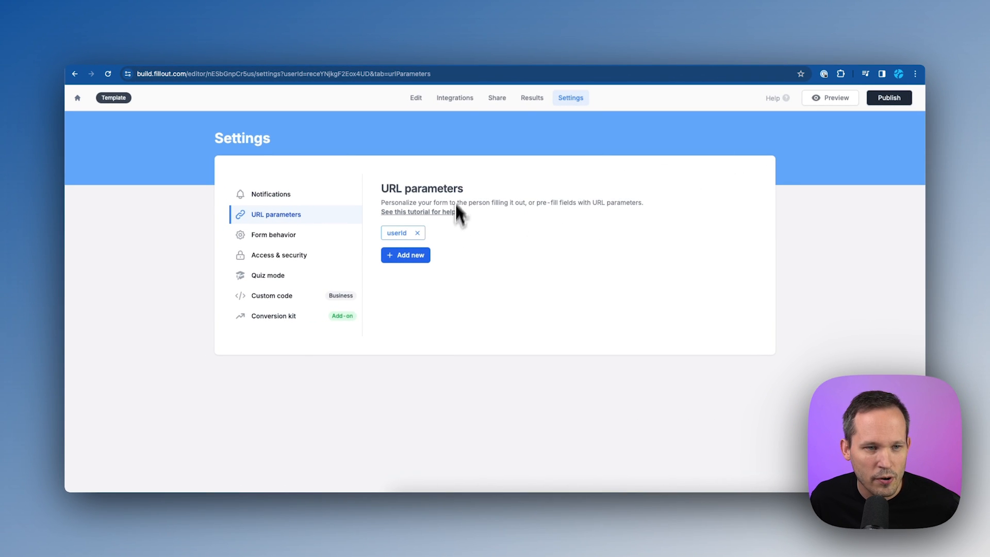
Review the Airtable integration creating Projects records with a pre-fetched User record.
{"action": "left_click", "coordinate": [455, 97]}
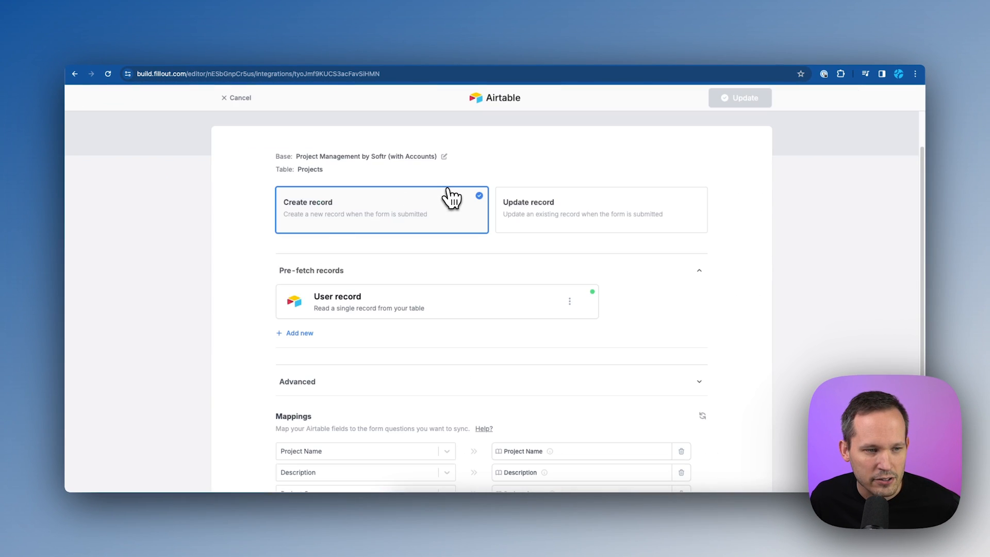
{"action": "mouse_move", "coordinate": [481, 268]}
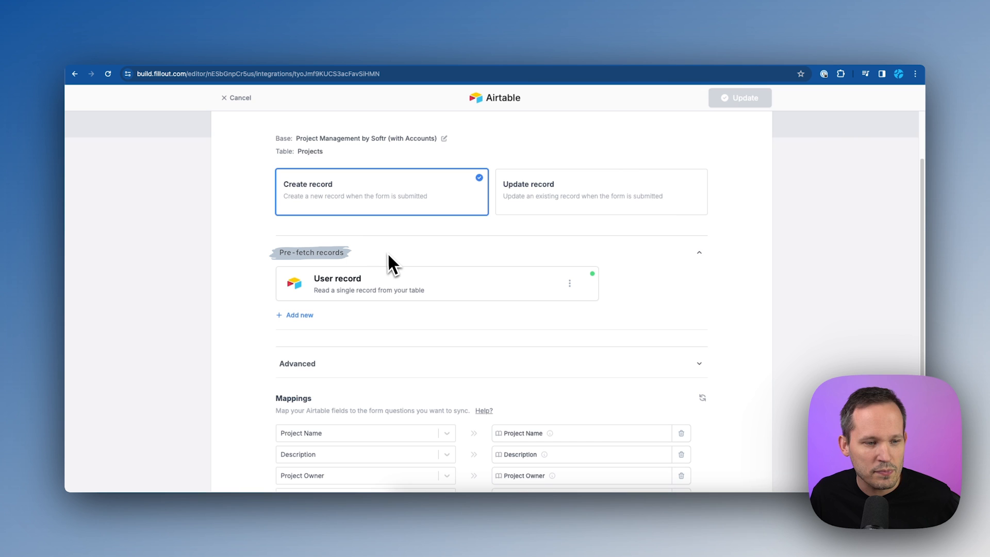
{"action": "mouse_move", "coordinate": [429, 272]}
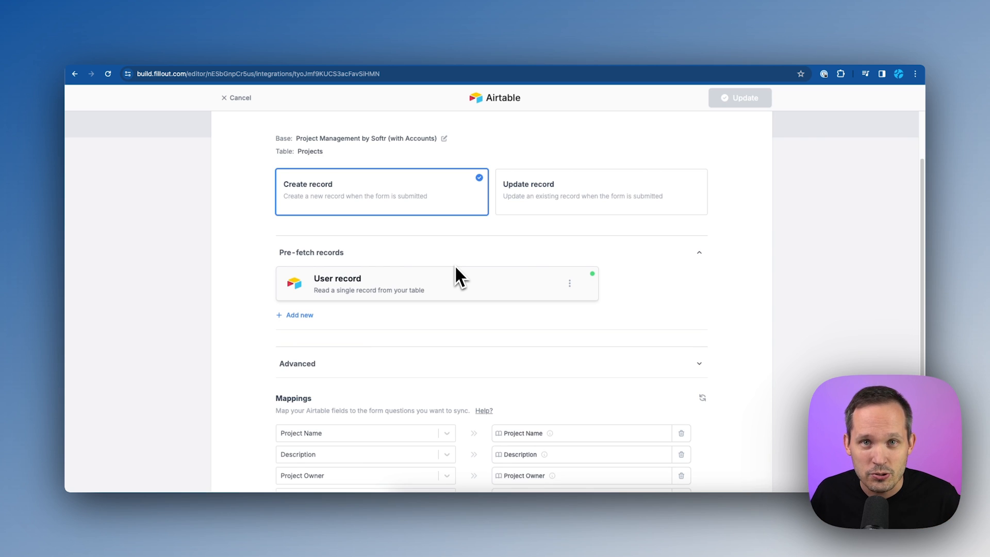
{"action": "mouse_move", "coordinate": [315, 328]}
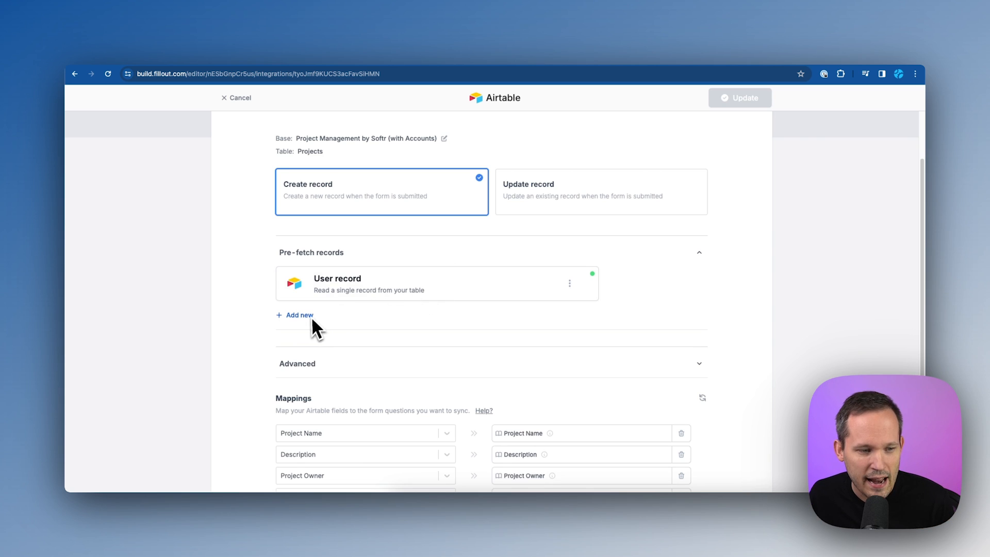
Filter the Team record pre-fetch by ID equals the inserted userId parameter.
{"action": "left_click", "coordinate": [337, 284]}
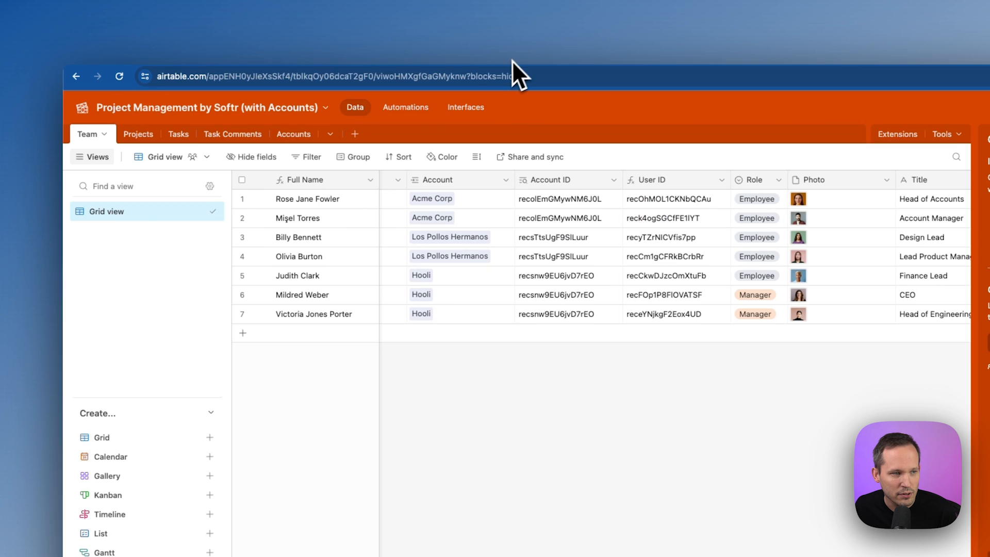
{"action": "mouse_move", "coordinate": [369, 259]}
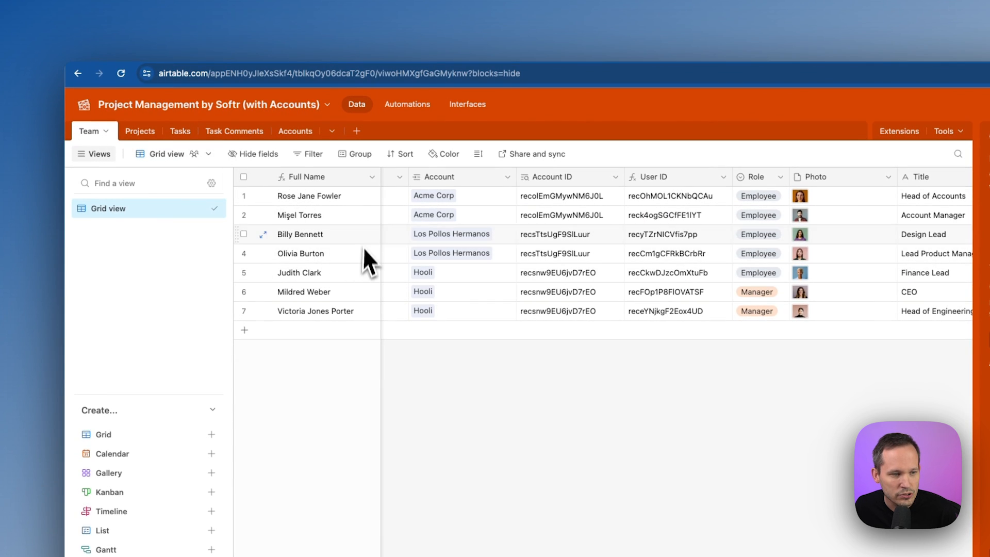
{"action": "mouse_move", "coordinate": [371, 278]}
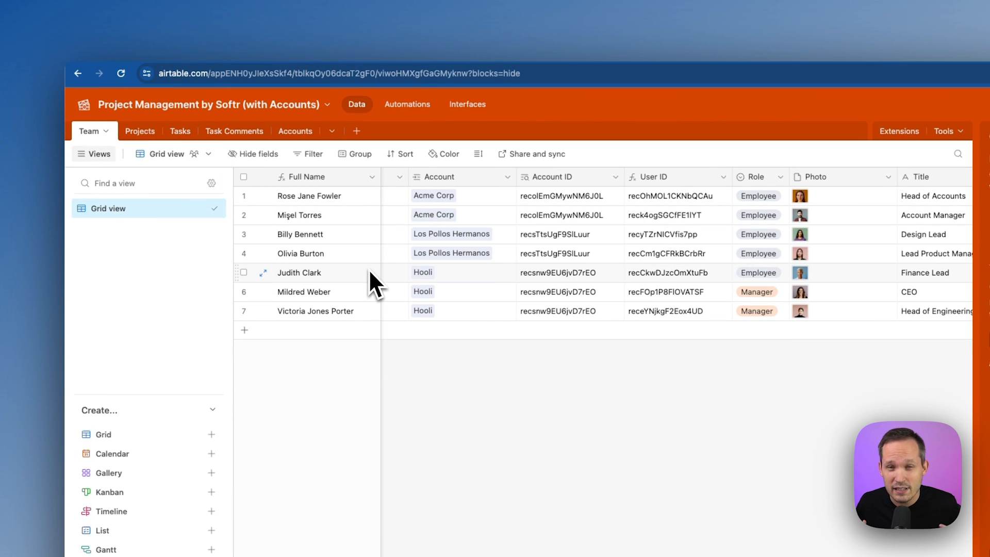
{"action": "mouse_move", "coordinate": [158, 196]}
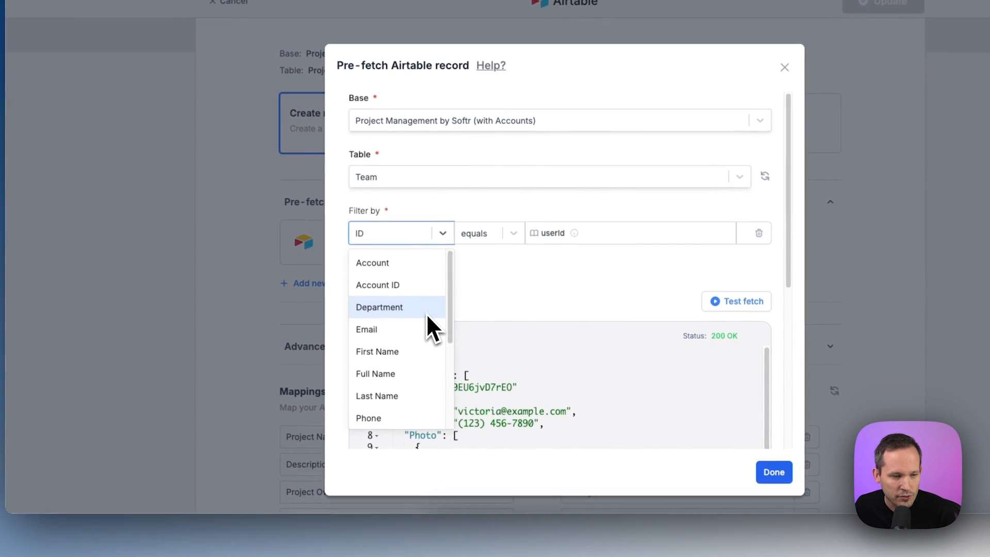
{"action": "mouse_move", "coordinate": [426, 285]}
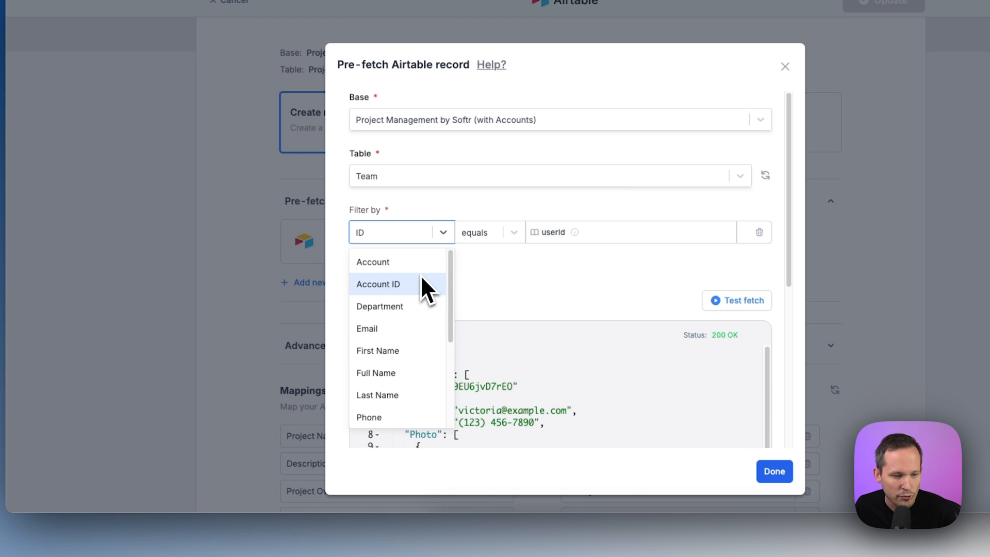
{"action": "scroll", "scroll_direction": "down", "scroll_amount": 3}
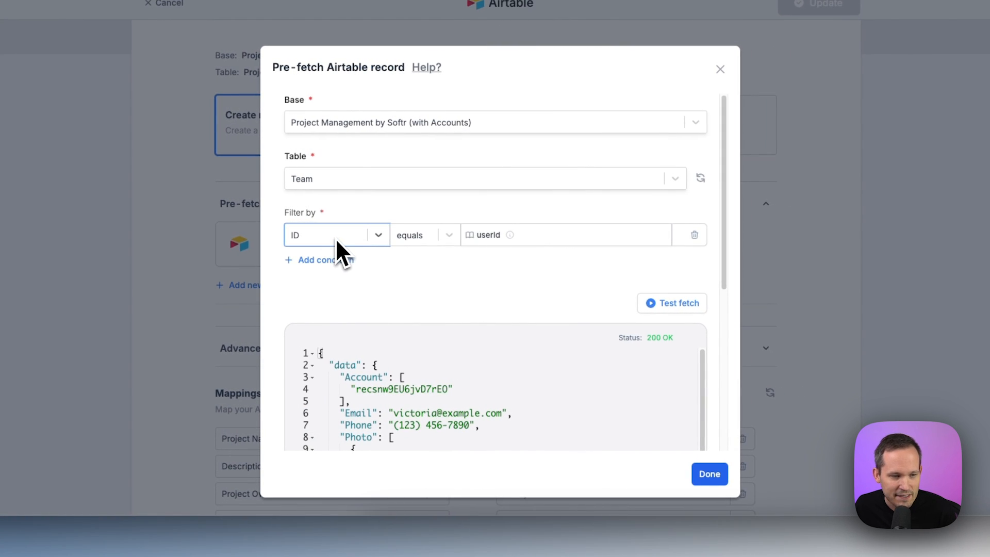
{"action": "mouse_move", "coordinate": [357, 249]}
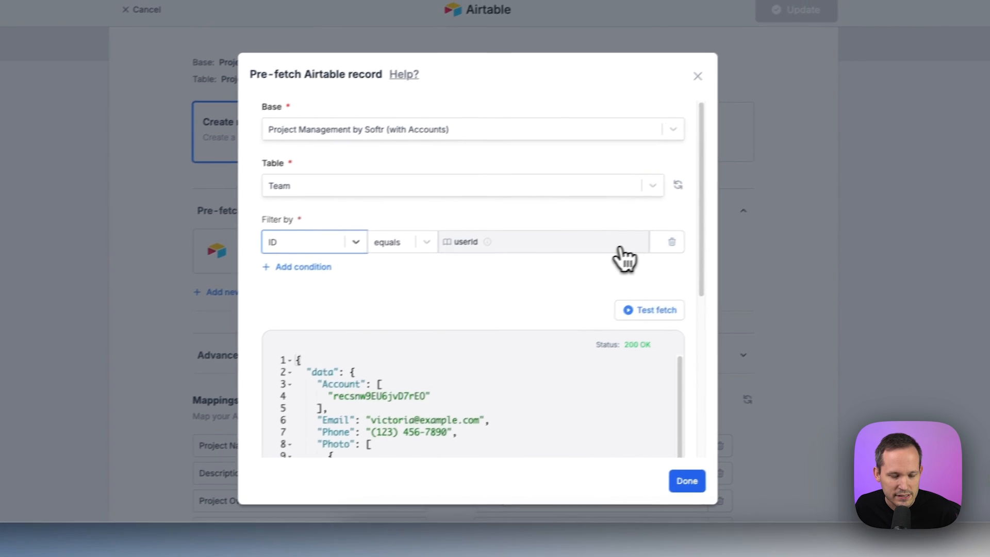
{"action": "left_click", "coordinate": [544, 241]}
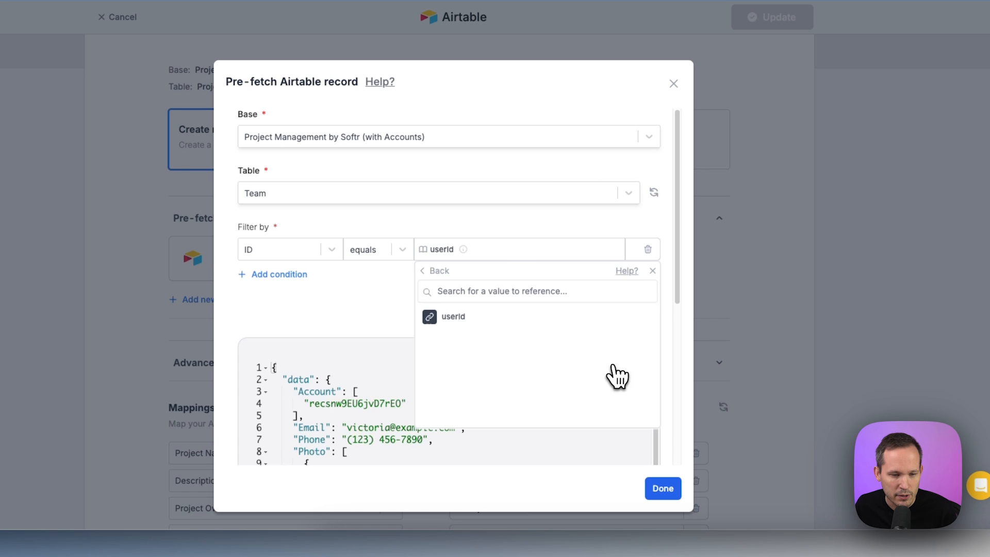
{"action": "mouse_move", "coordinate": [453, 322]}
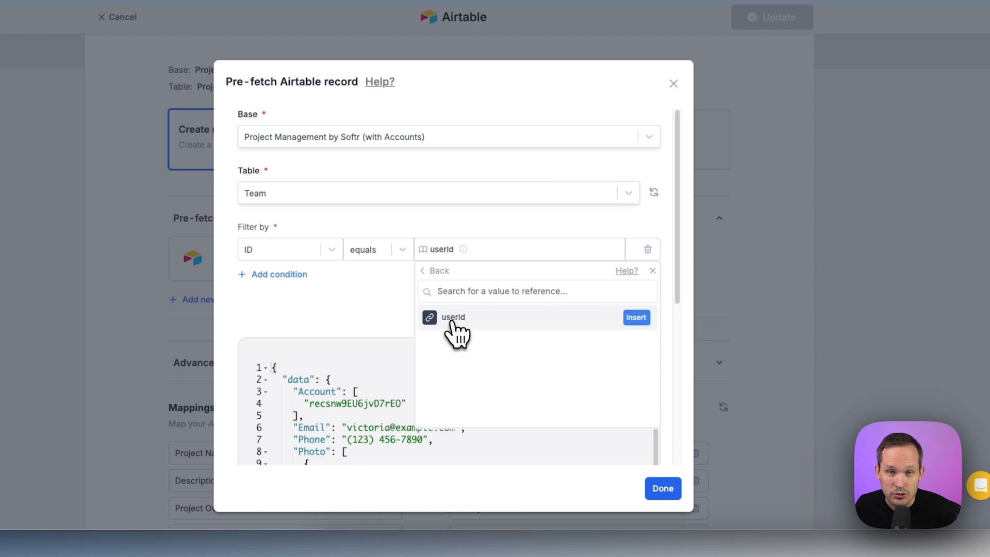
{"action": "mouse_move", "coordinate": [636, 316]}
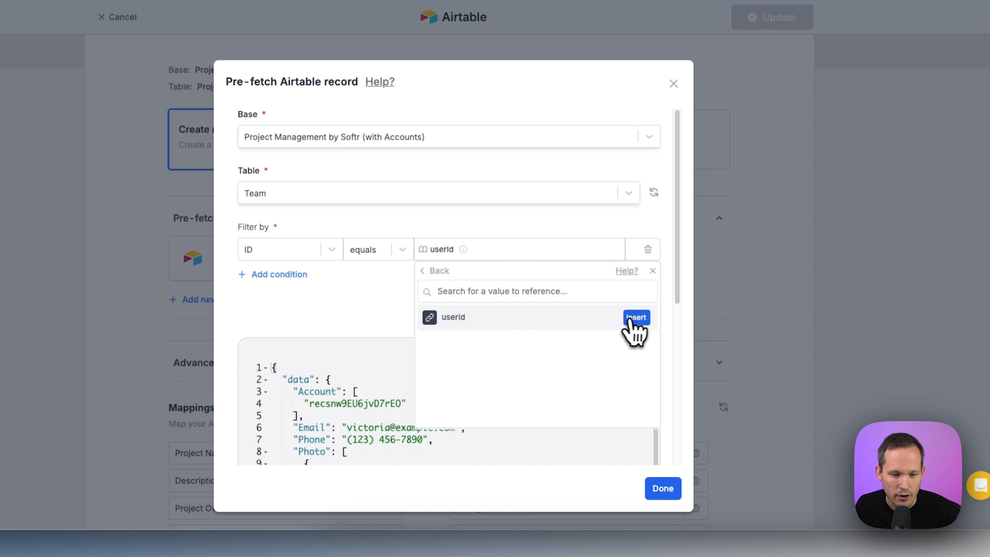
{"action": "left_click", "coordinate": [636, 317]}
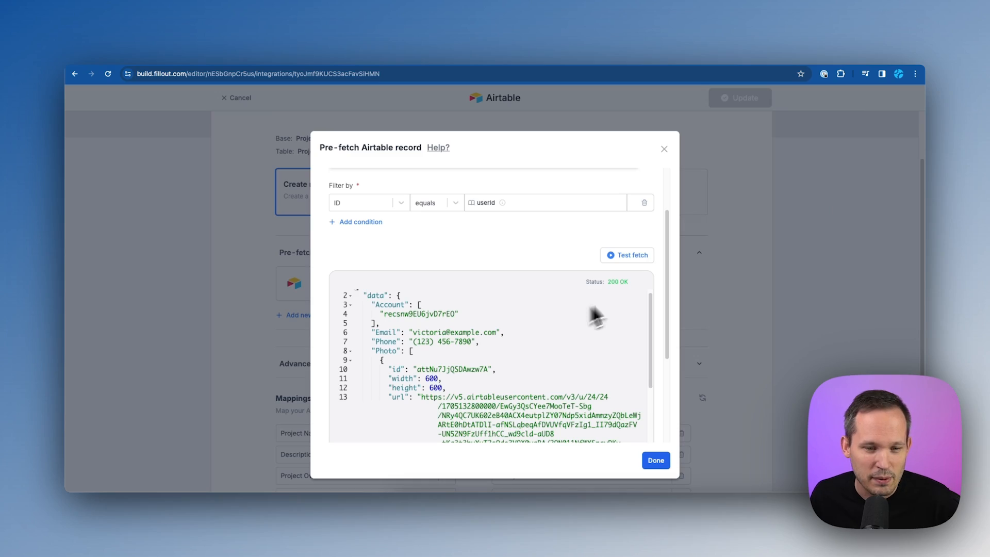
{"action": "left_click", "coordinate": [626, 254]}
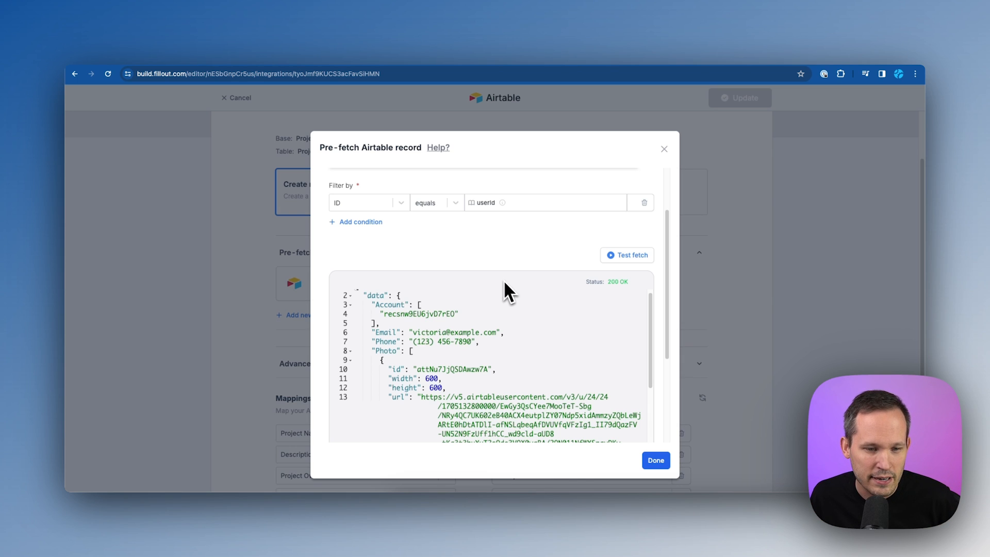
{"action": "mouse_move", "coordinate": [604, 303]}
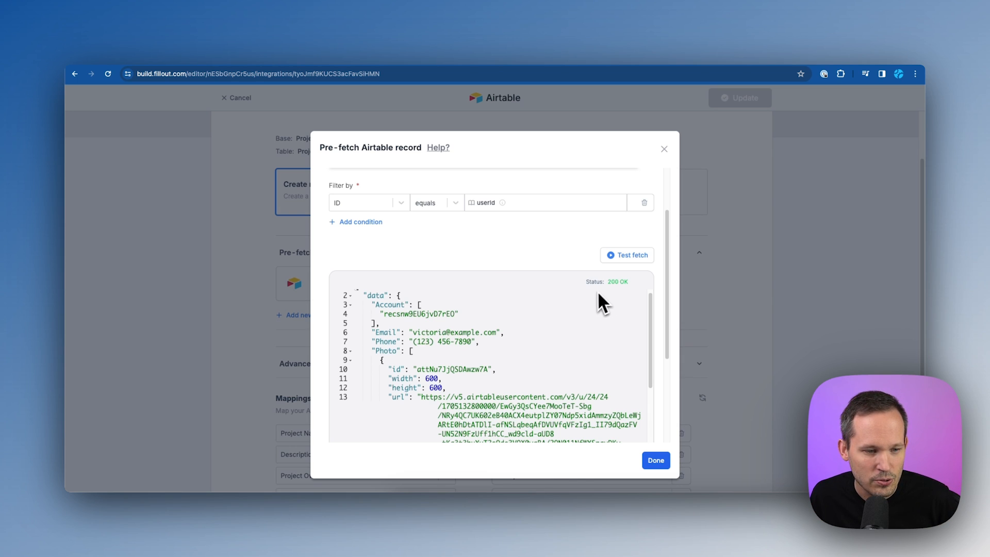
Run the test fetch and confirm it returns the member's record with 200 OK.
{"action": "scroll", "scroll_direction": "up", "scroll_amount": 3}
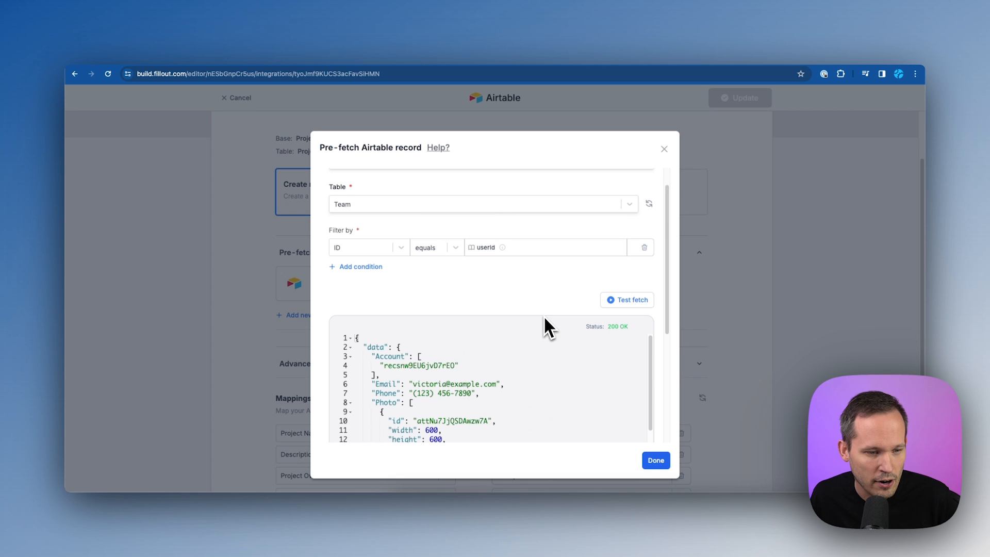
{"action": "scroll", "scroll_direction": "down", "scroll_amount": 3}
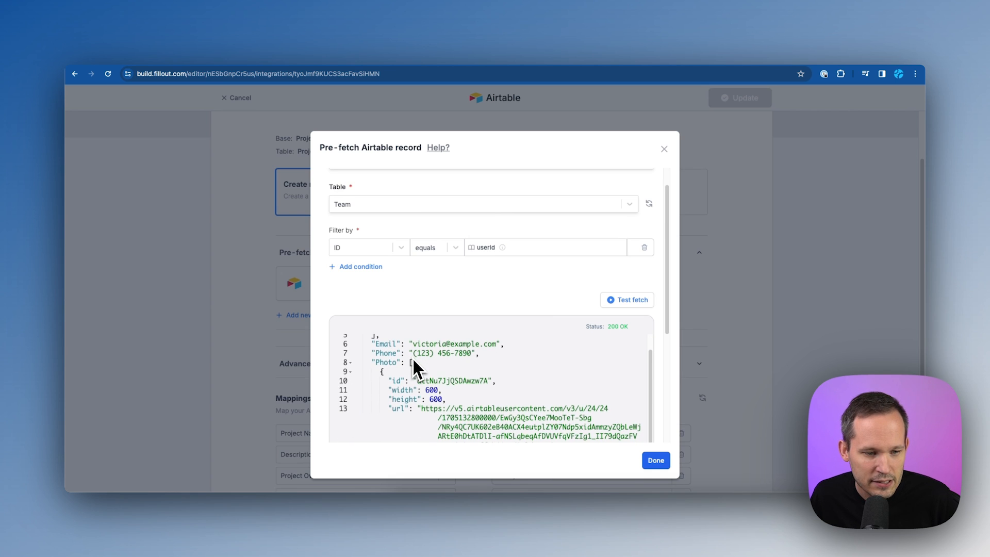
{"action": "scroll", "scroll_direction": "down", "scroll_amount": 3}
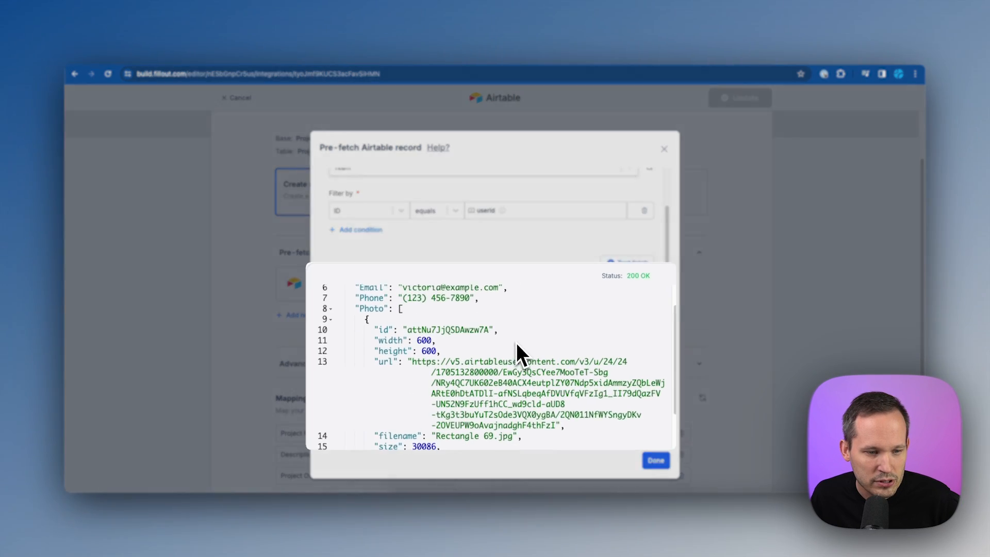
{"action": "scroll", "scroll_direction": "down", "scroll_amount": 3}
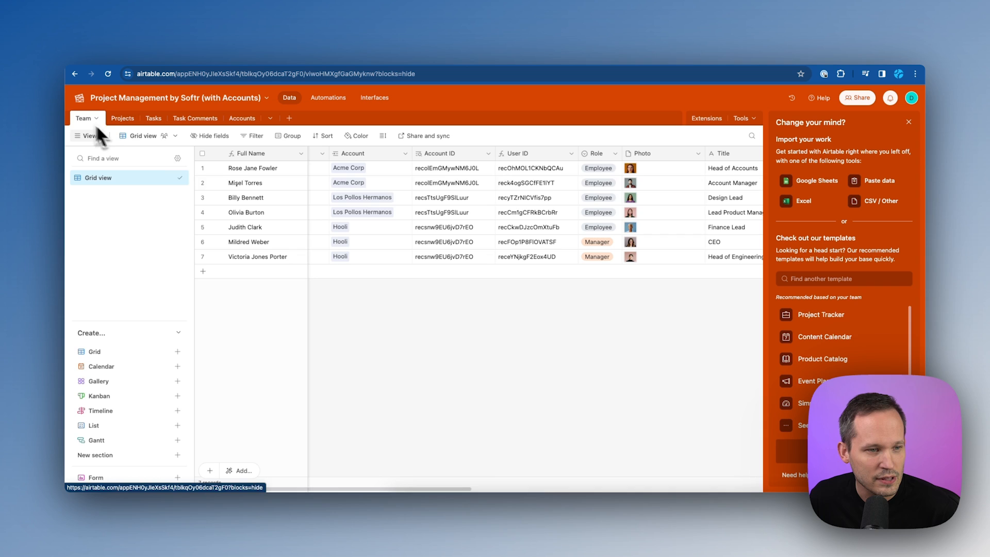
Filter the owner picker to records whose Account ID equals the User record's Account ID.
{"action": "left_click", "coordinate": [122, 118]}
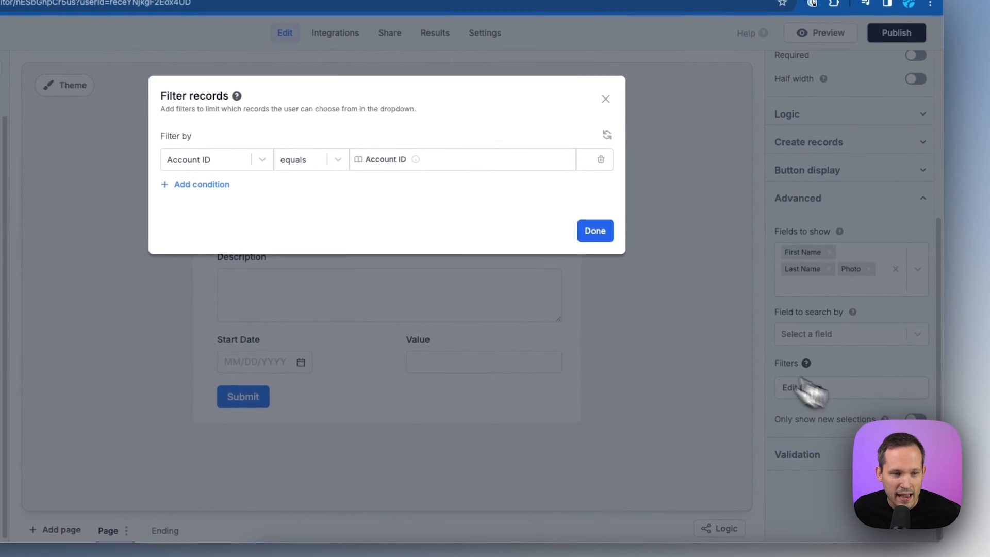
{"action": "left_click", "coordinate": [216, 159]}
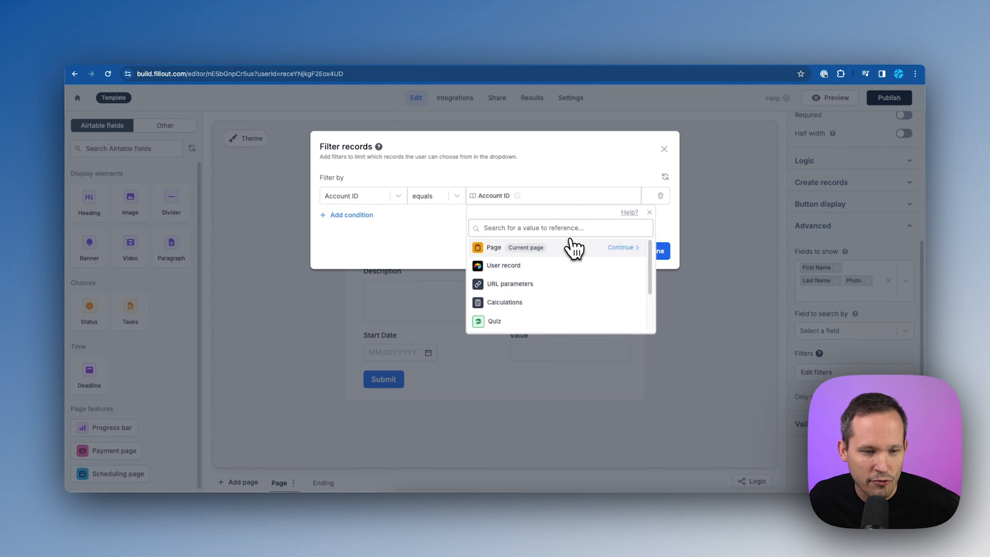
{"action": "mouse_move", "coordinate": [571, 268]}
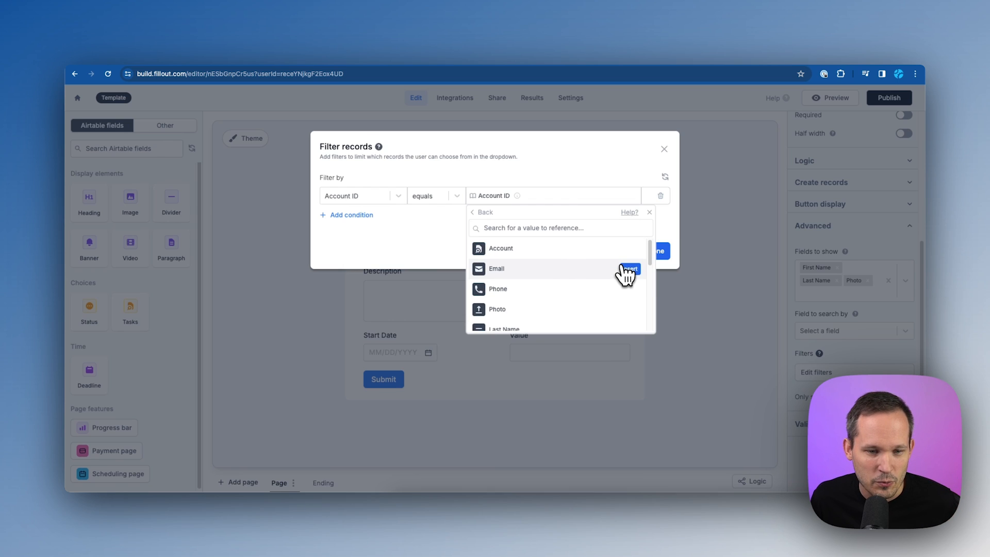
{"action": "scroll", "scroll_direction": "down", "scroll_amount": 3}
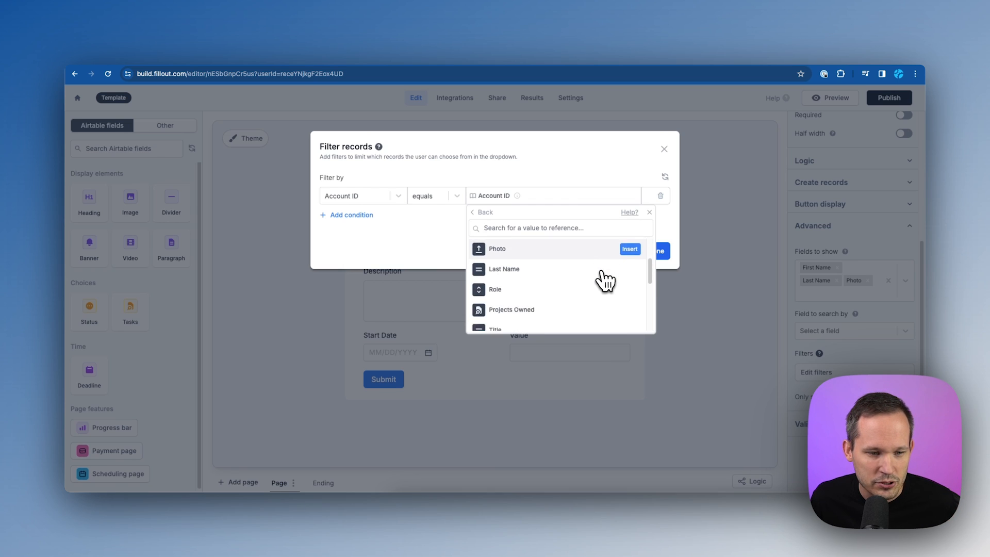
{"action": "scroll", "scroll_direction": "down", "scroll_amount": 3}
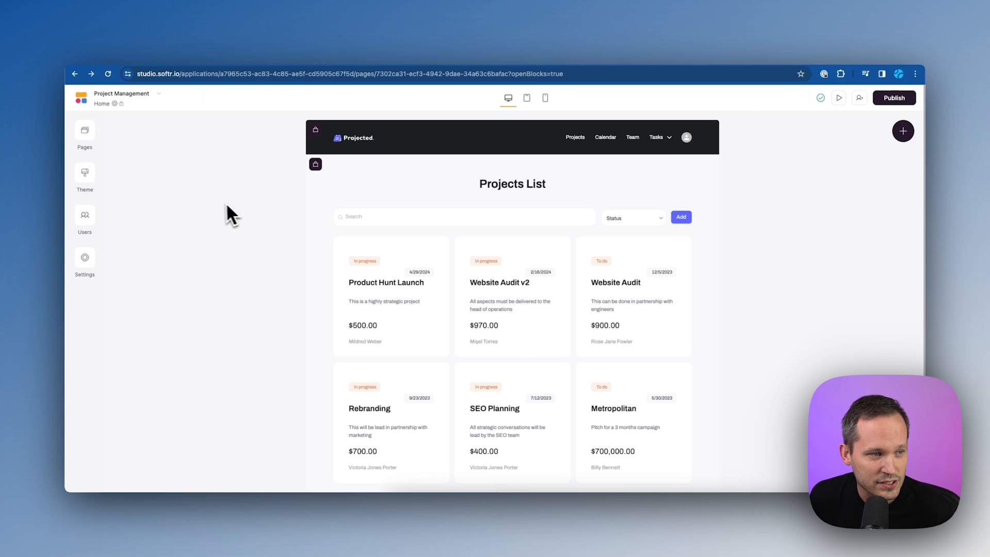
On the New Project page, search the addable blocks for 'custo' to find Custom code.
{"action": "left_click", "coordinate": [84, 131]}
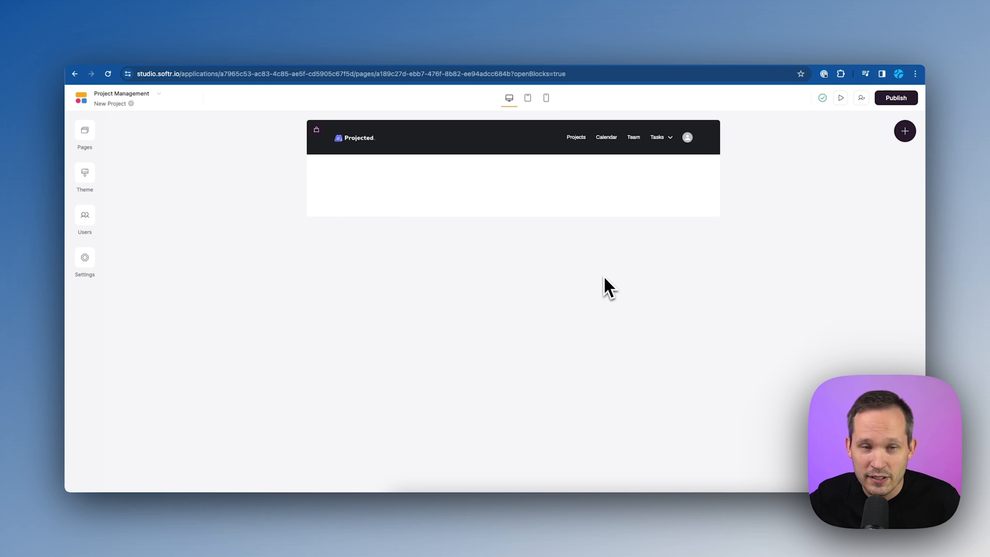
{"action": "mouse_move", "coordinate": [606, 285]}
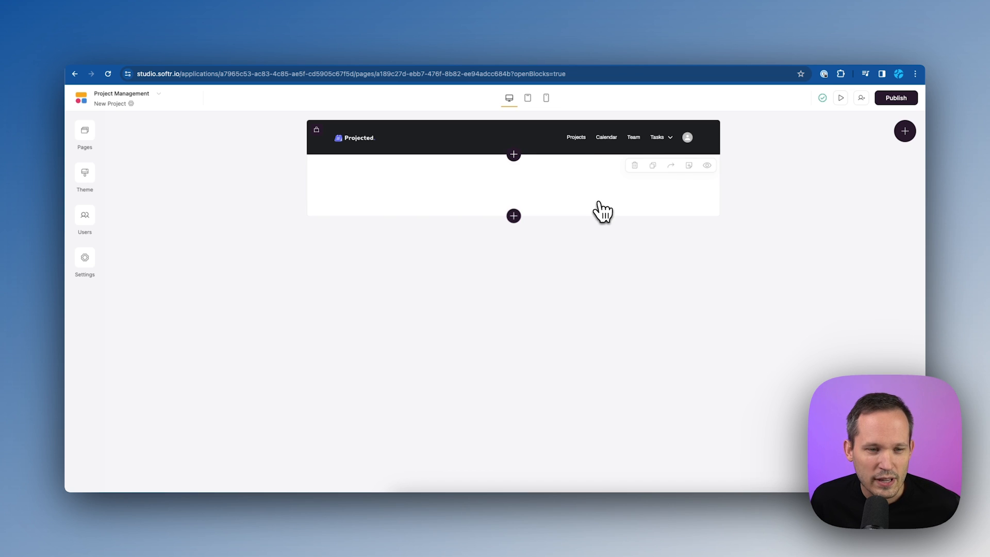
{"action": "mouse_move", "coordinate": [550, 193]}
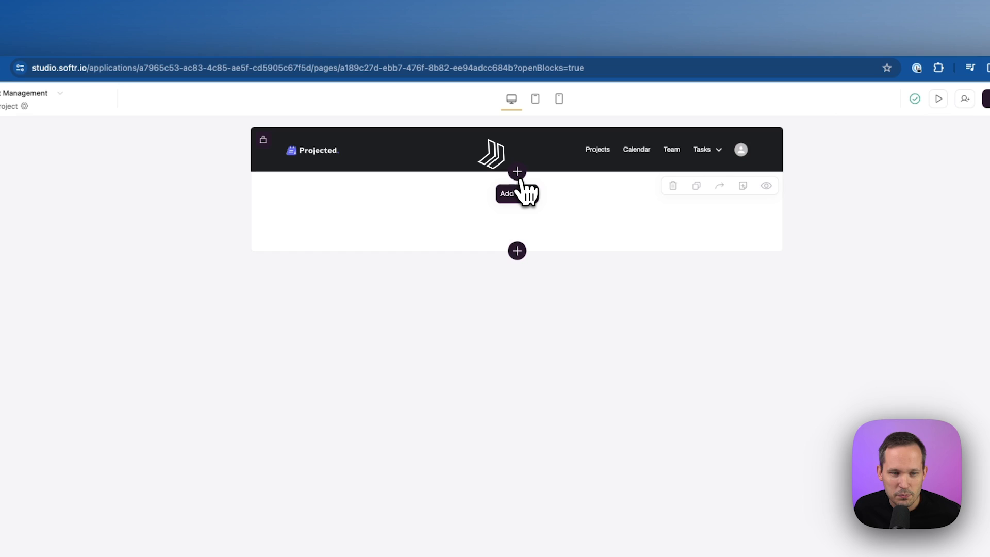
{"action": "mouse_move", "coordinate": [516, 255]}
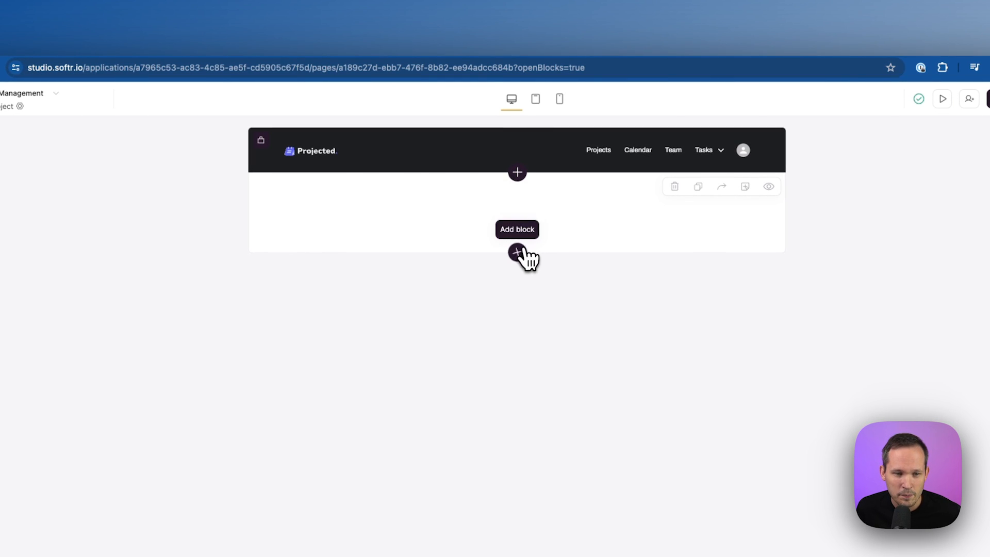
{"action": "left_click", "coordinate": [516, 252]}
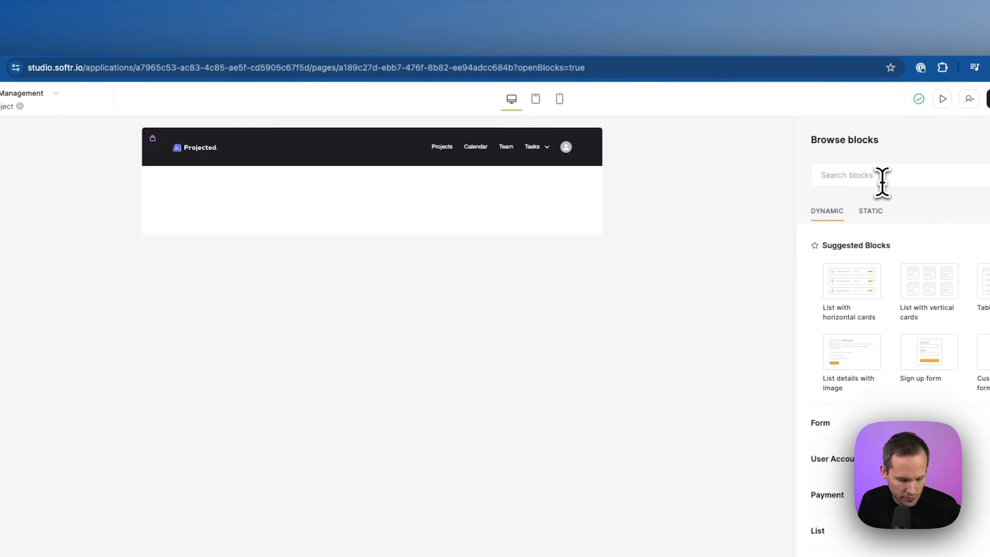
{"action": "type", "text": "custo"}
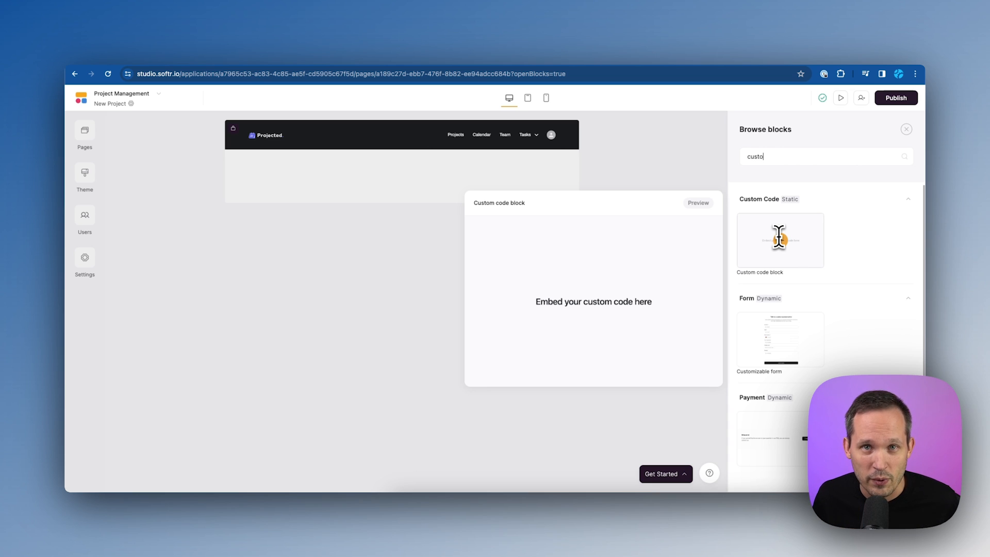
Add the Custom code block holding the Fillout embed script with the formId and userId logic.
{"action": "left_click", "coordinate": [779, 240]}
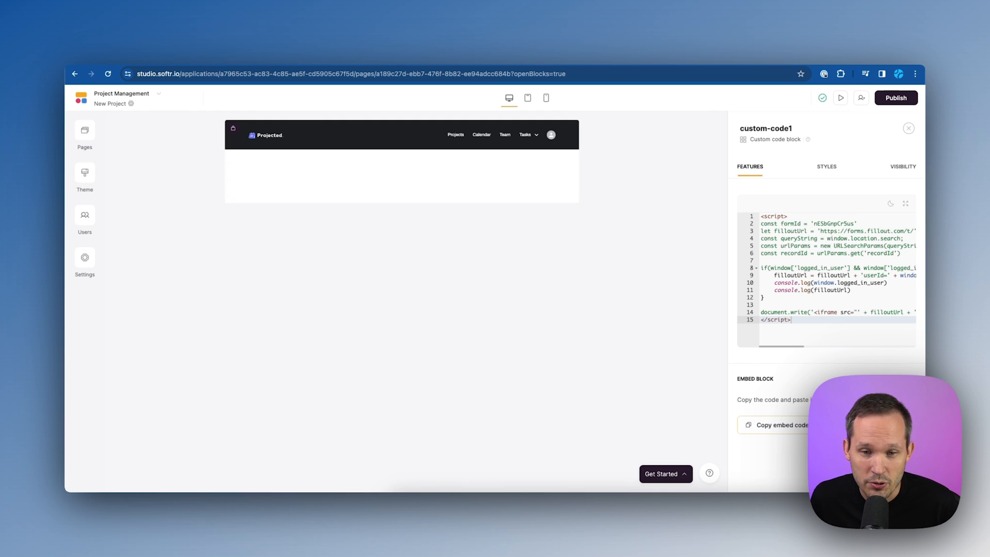
{"action": "mouse_move", "coordinate": [611, 153]}
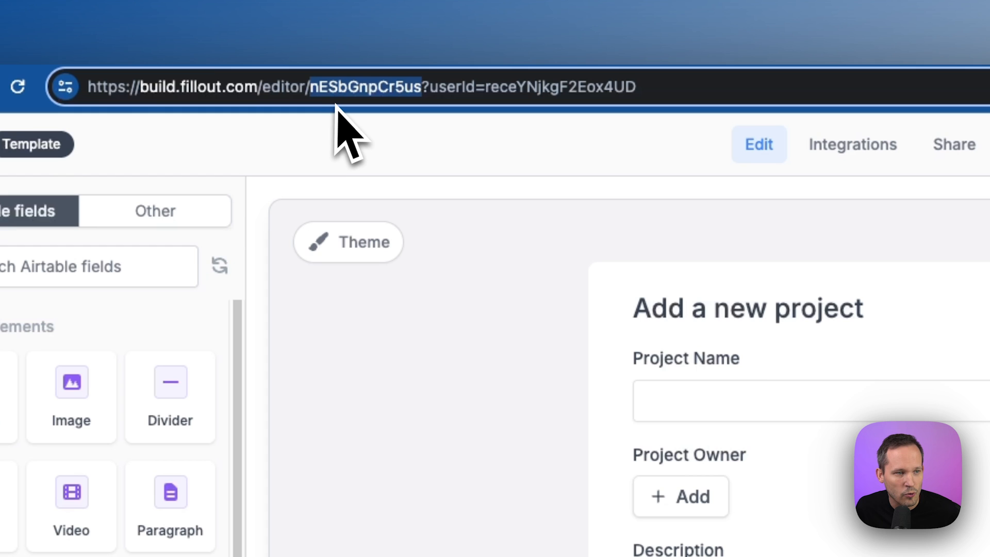
{"action": "mouse_move", "coordinate": [334, 130]}
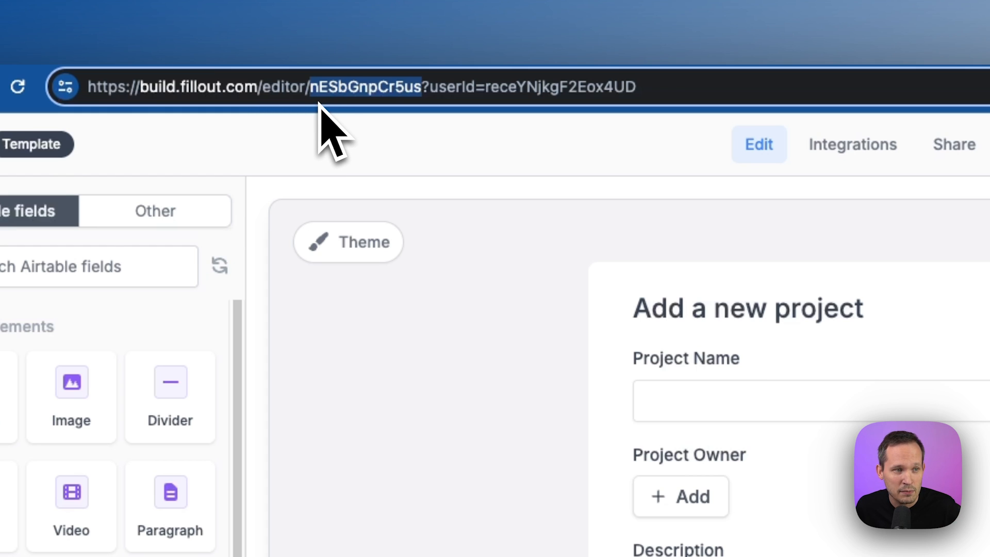
{"action": "mouse_move", "coordinate": [849, 60]}
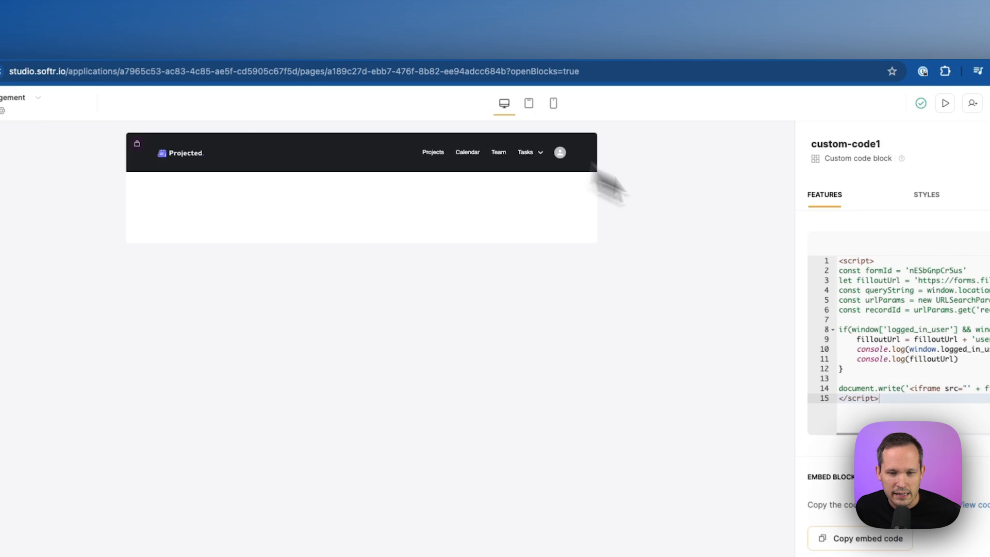
{"action": "left_click", "coordinate": [939, 141]}
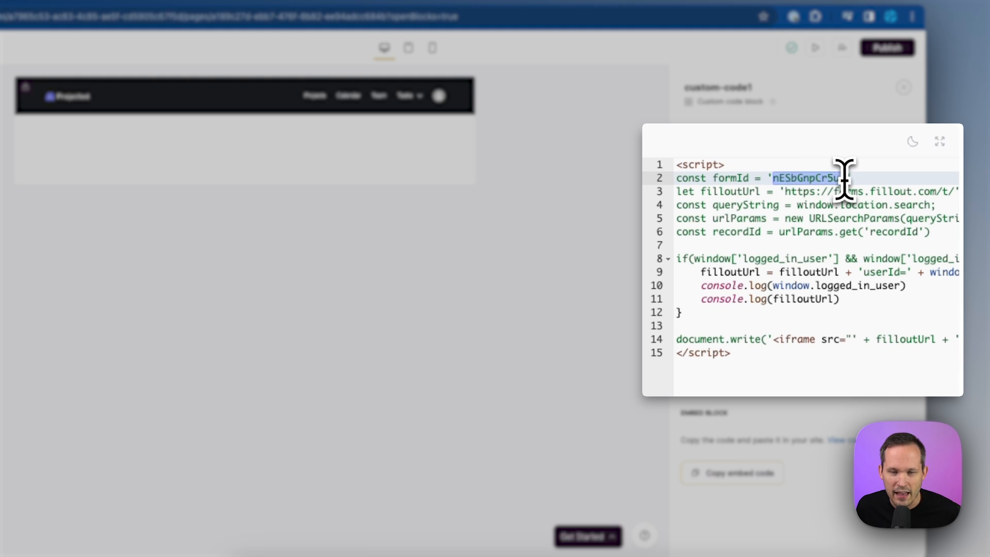
{"action": "mouse_move", "coordinate": [839, 262]}
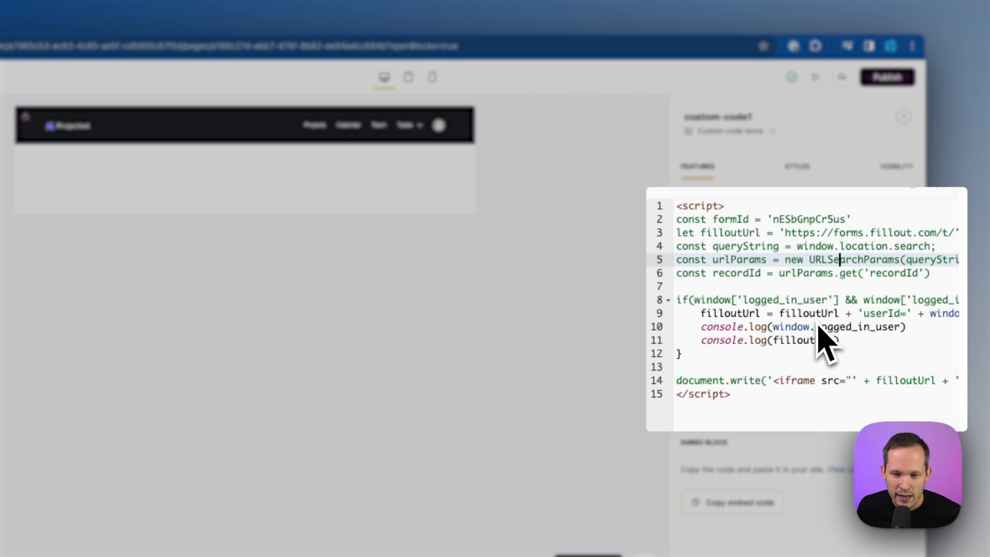
{"action": "scroll", "scroll_direction": "right", "scroll_amount": 3}
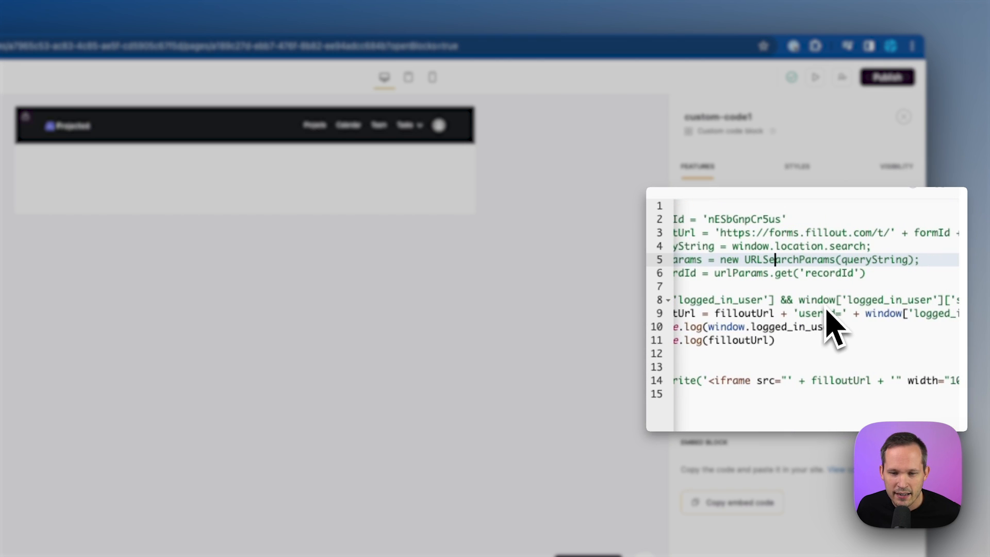
{"action": "scroll", "scroll_direction": "right", "scroll_amount": 3}
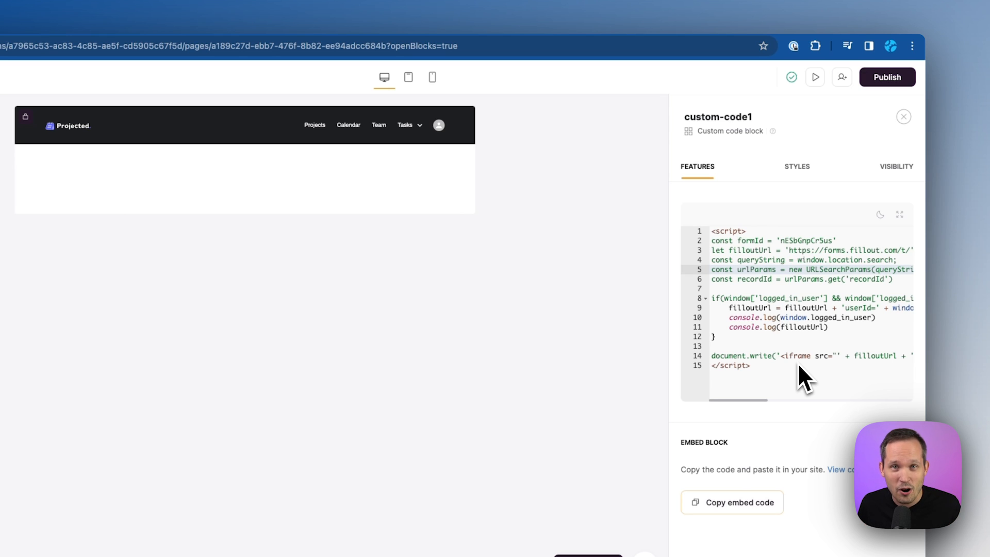
{"action": "mouse_move", "coordinate": [840, 341]}
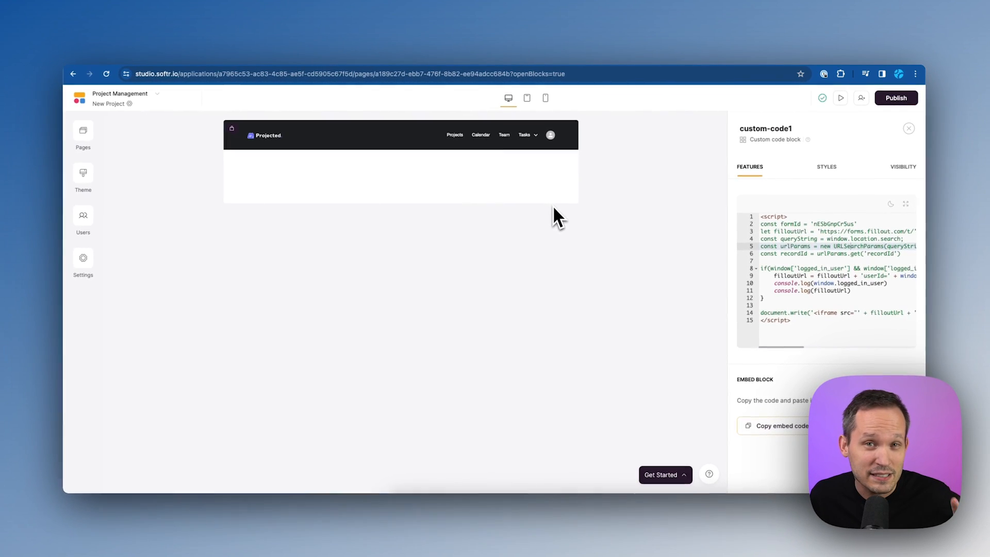
{"action": "mouse_move", "coordinate": [486, 191]}
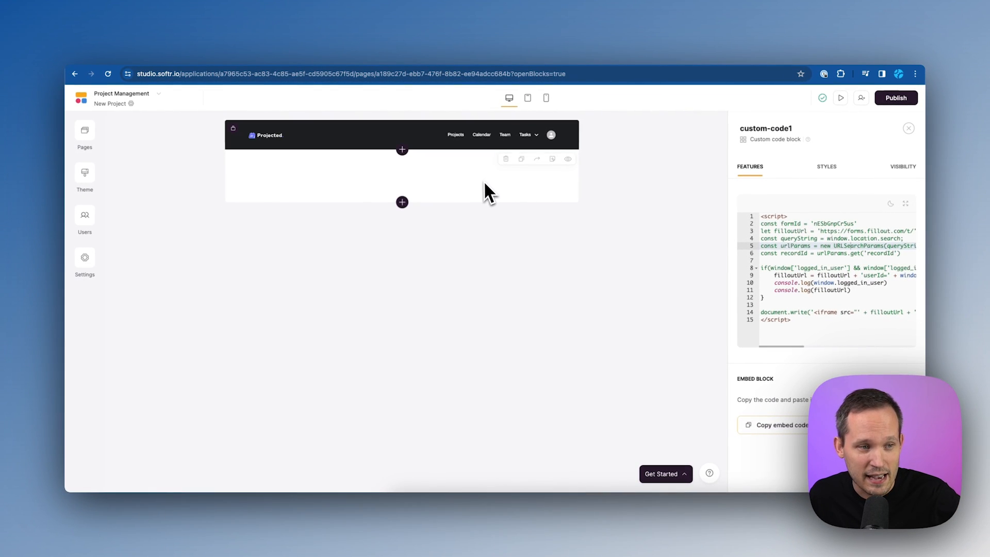
{"action": "mouse_move", "coordinate": [481, 201]}
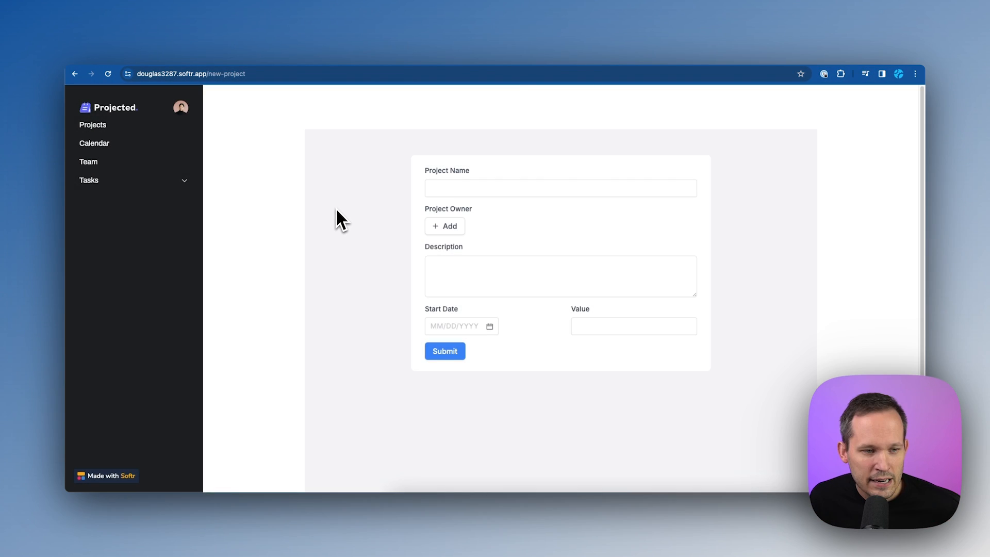
Inspect the live New Project page and show the browser console output.
{"action": "right_click", "coordinate": [339, 218]}
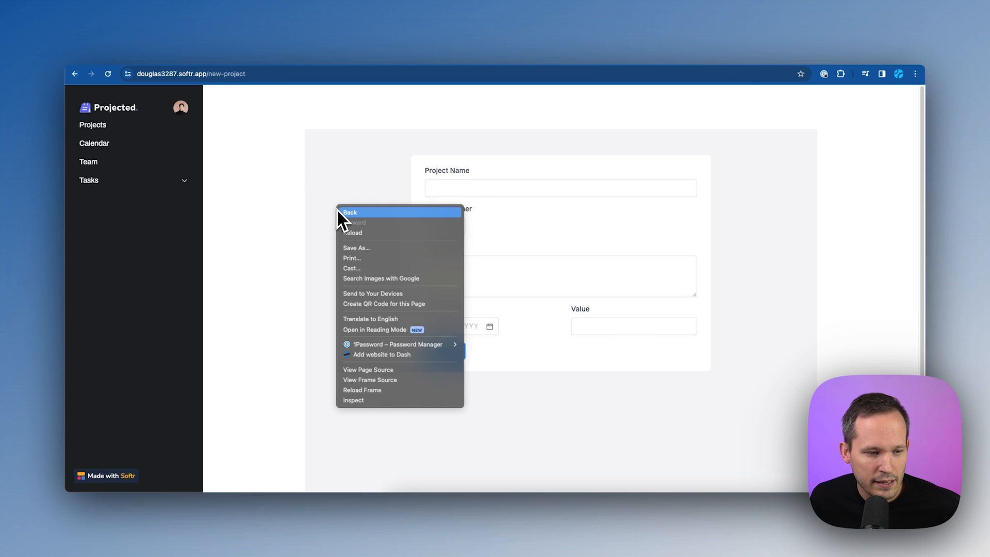
{"action": "left_click", "coordinate": [353, 400]}
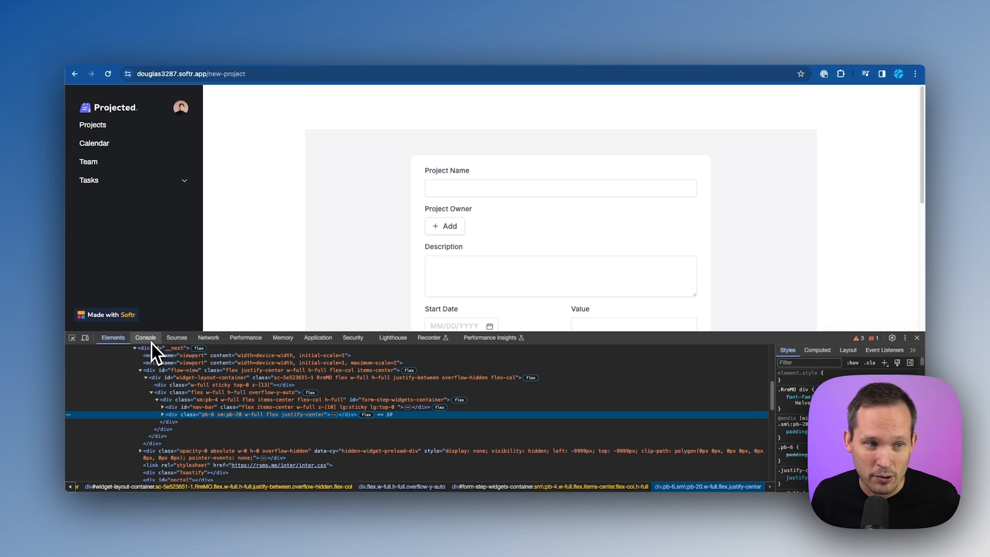
{"action": "left_click", "coordinate": [145, 337]}
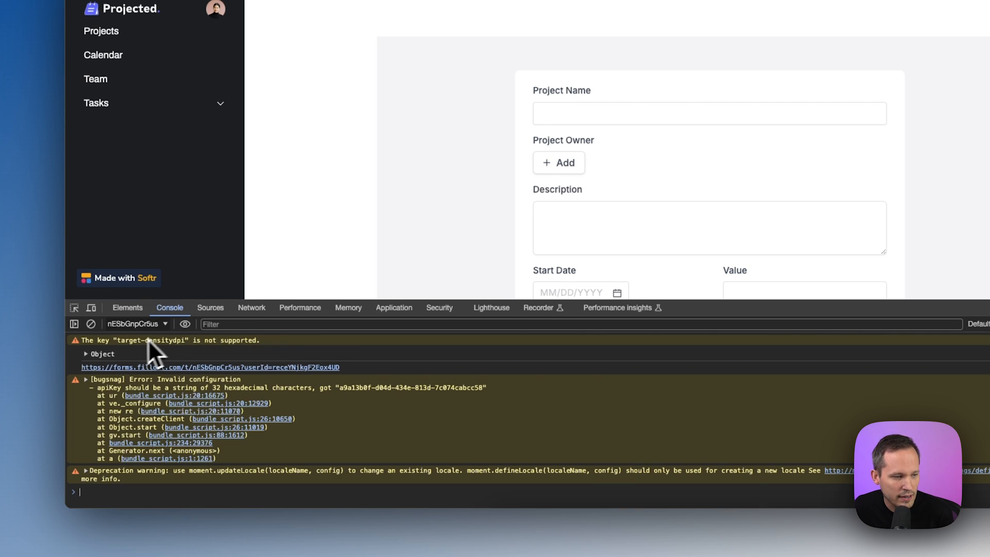
Expand the logged user object to see Victoria's details and the userId-carrying form URL.
{"action": "left_click", "coordinate": [103, 354]}
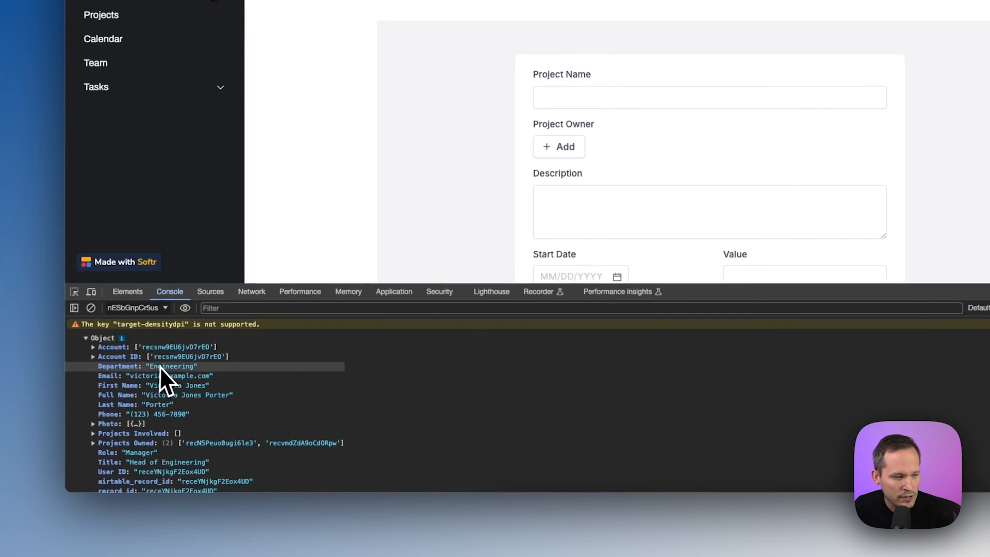
{"action": "scroll", "scroll_direction": "down", "scroll_amount": 3}
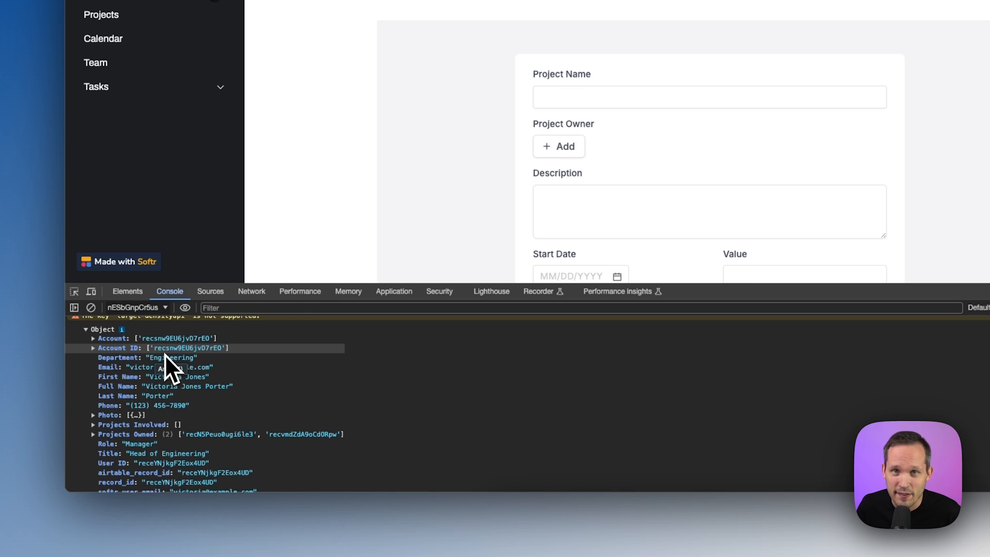
{"action": "scroll", "scroll_direction": "down", "scroll_amount": 3}
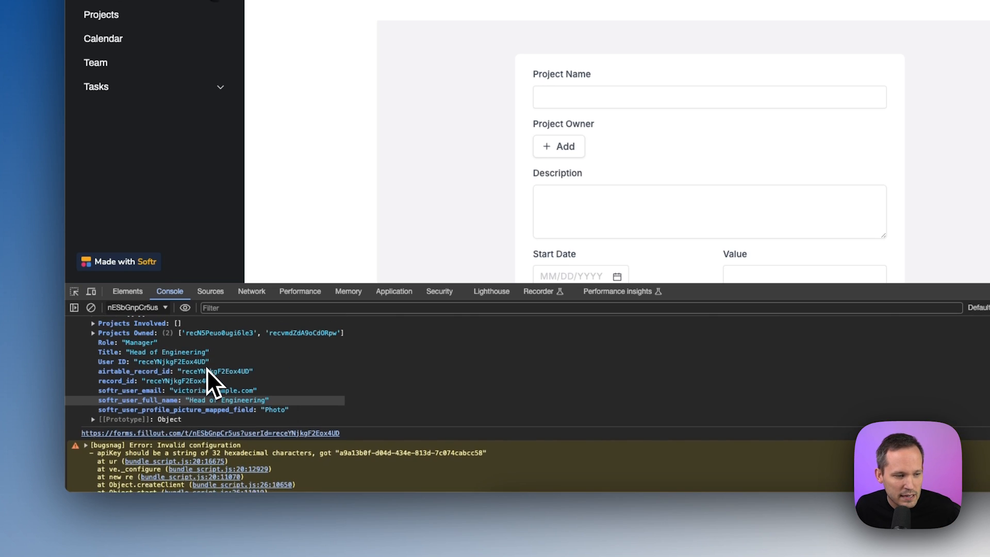
{"action": "scroll", "scroll_direction": "down", "scroll_amount": 3}
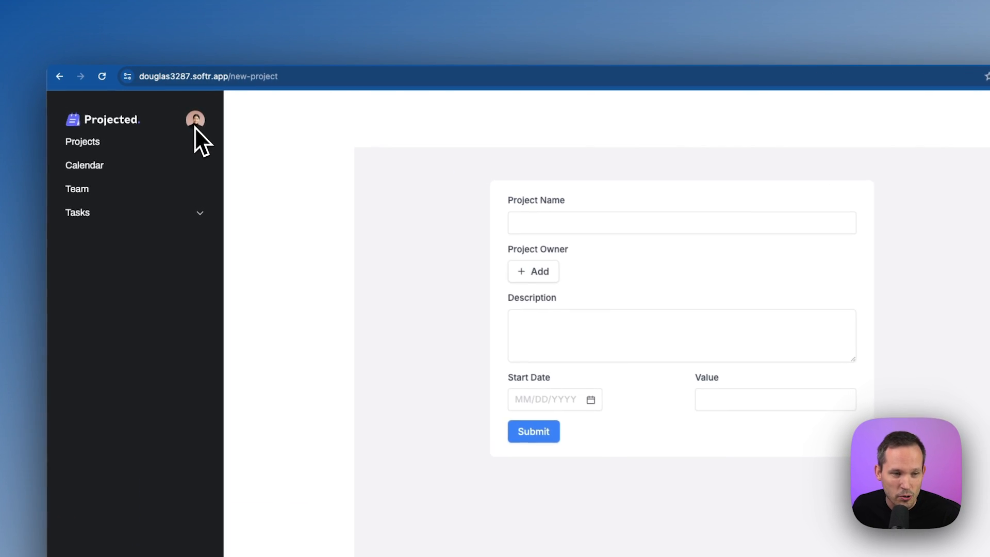
Browse the Project Owner picker's three teammate options, including Victoria, on the live form.
{"action": "left_click", "coordinate": [533, 271]}
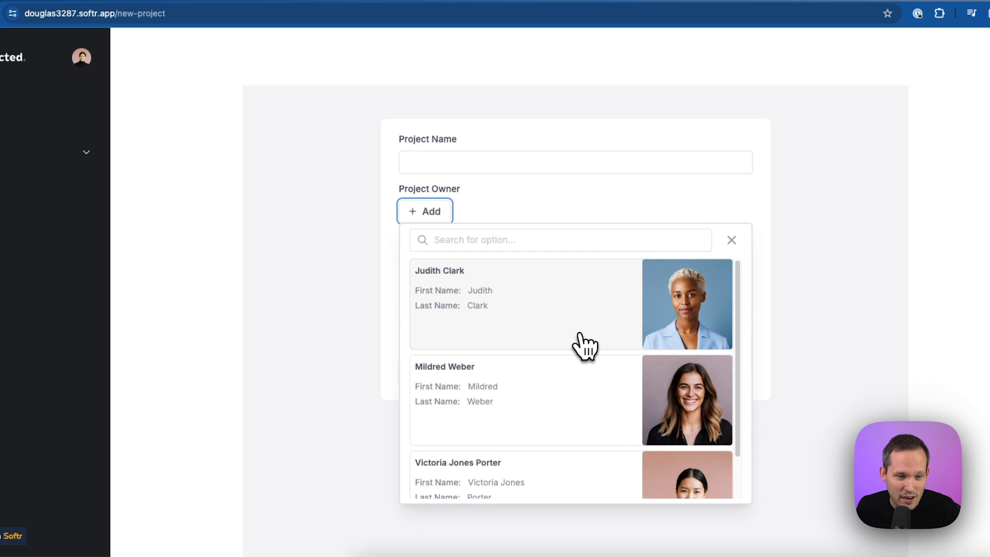
{"action": "scroll", "scroll_direction": "down", "scroll_amount": 3}
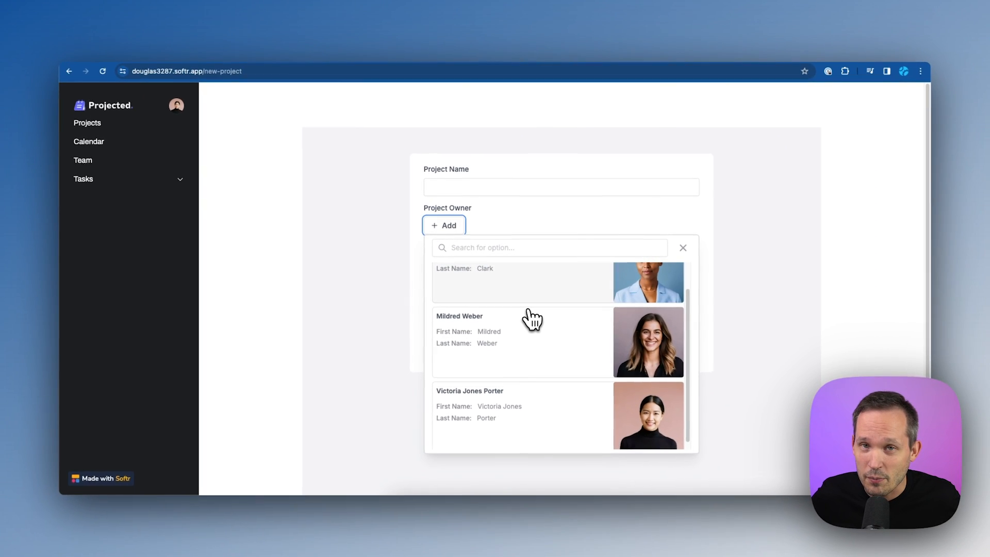
{"action": "left_click", "coordinate": [682, 246]}
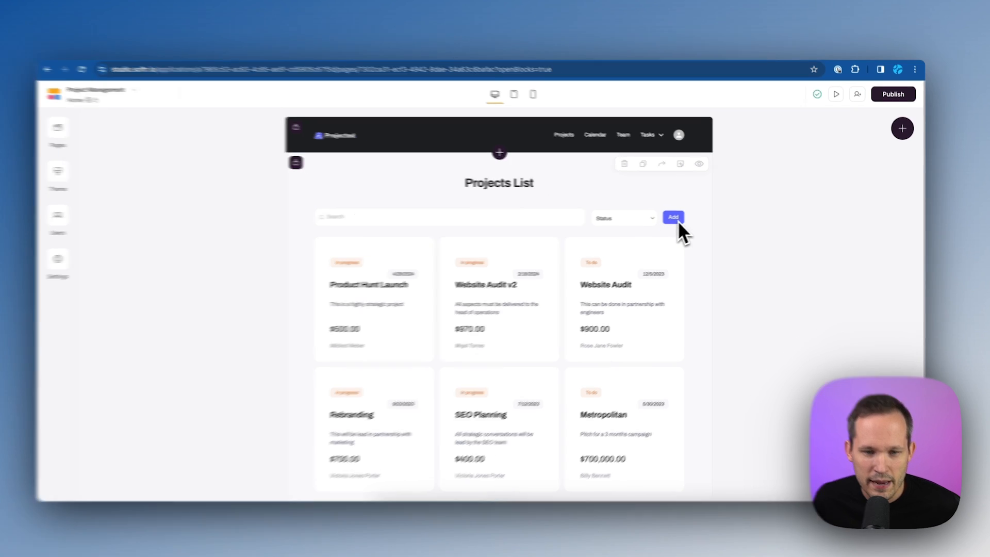
Give the Projects List a topbar button labelled 'Add' whose action is Open page.
{"action": "left_click", "coordinate": [499, 285]}
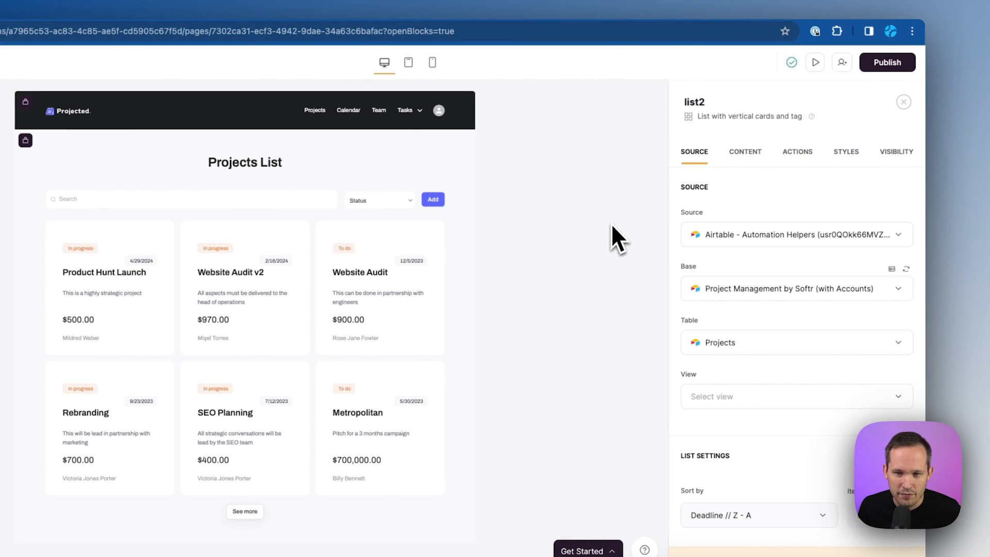
{"action": "left_click", "coordinate": [797, 152]}
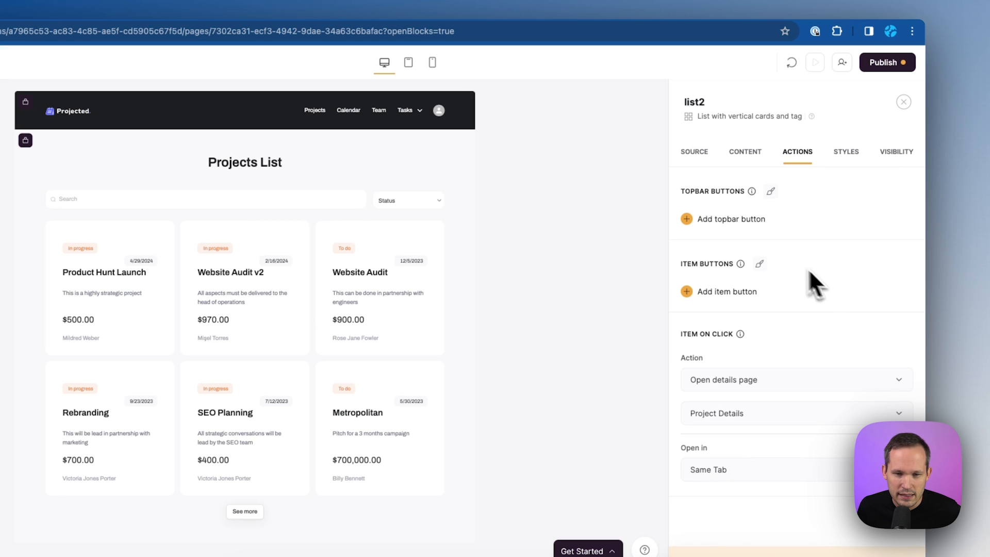
{"action": "left_click", "coordinate": [730, 219]}
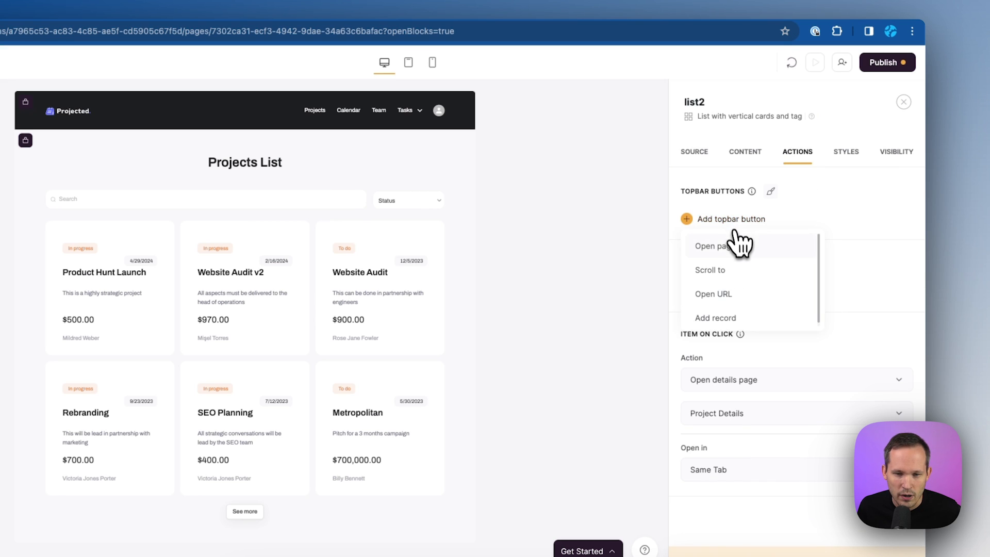
{"action": "left_click", "coordinate": [714, 246]}
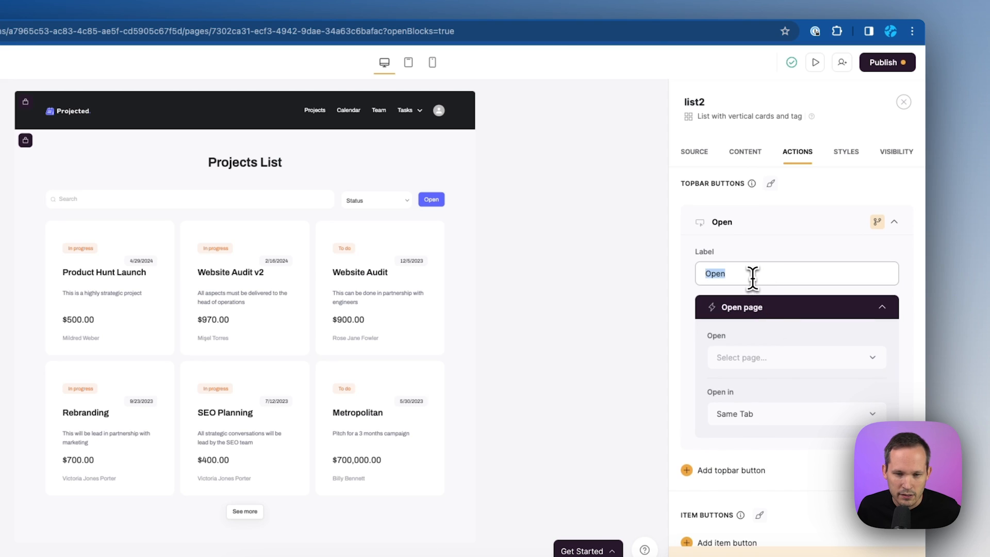
{"action": "type", "text": "Add"}
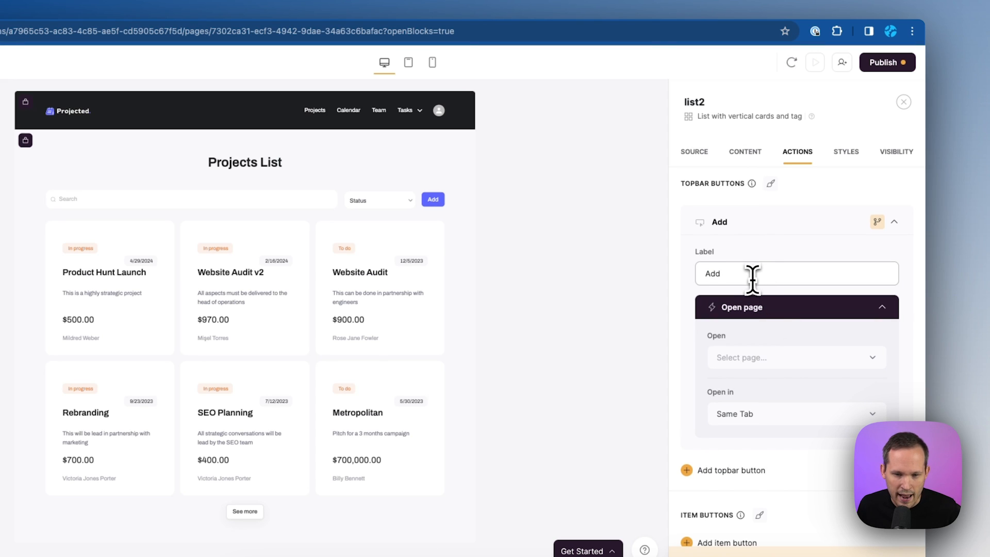
Point the Add button at the New Project page, set it to Open in Modal, and publish.
{"action": "left_click", "coordinate": [795, 358]}
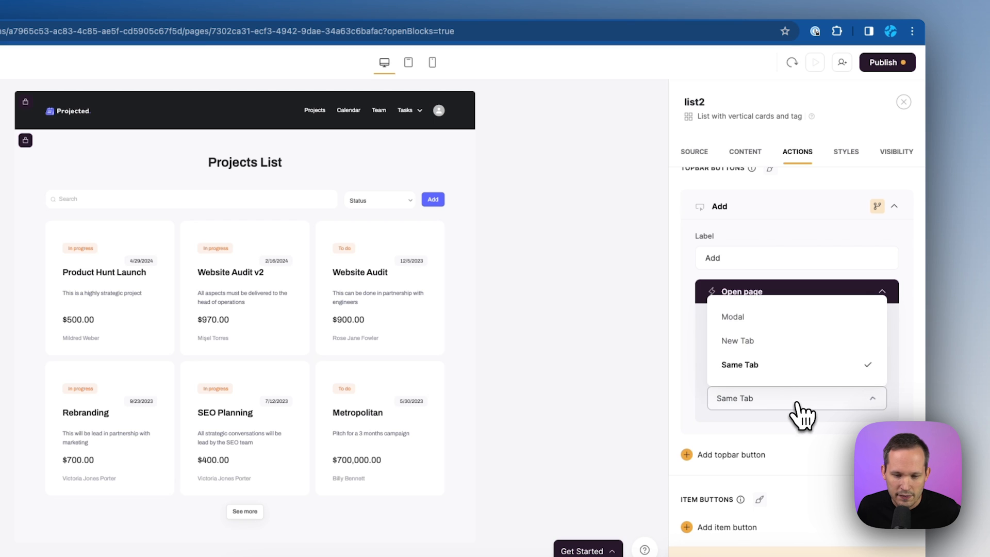
{"action": "left_click", "coordinate": [732, 317]}
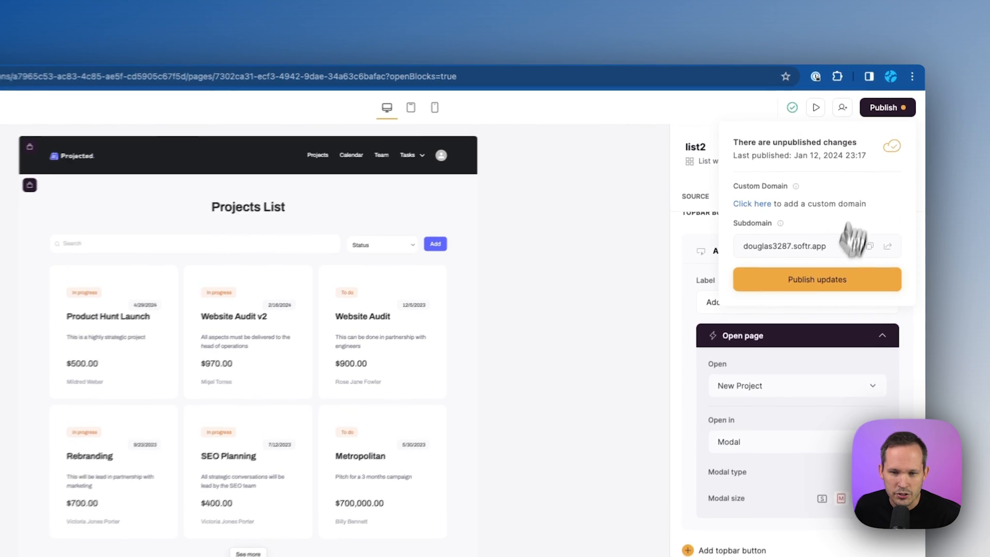
{"action": "left_click", "coordinate": [887, 247]}
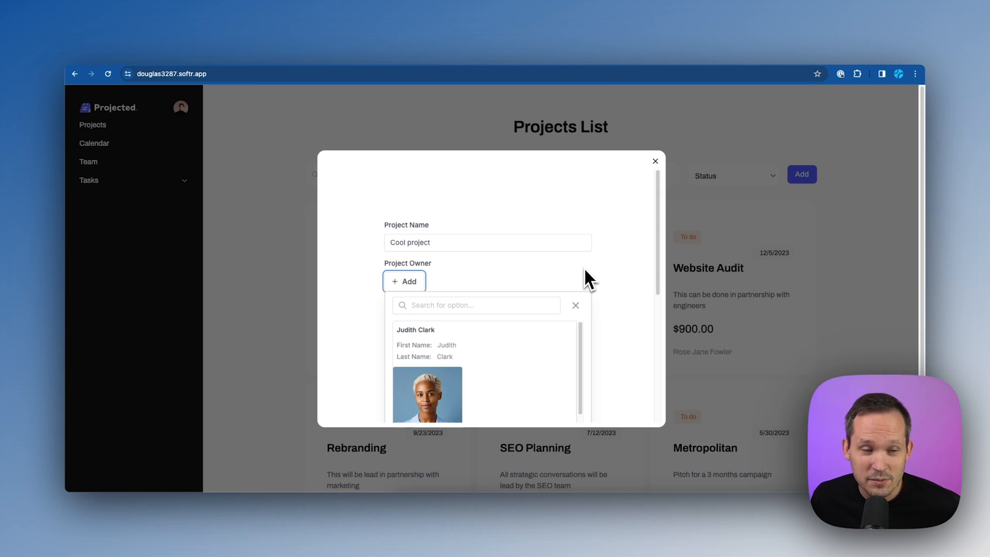
Submit the Cool project with the first listed owner and confirm the new row in Airtable.
{"action": "left_click", "coordinate": [427, 395]}
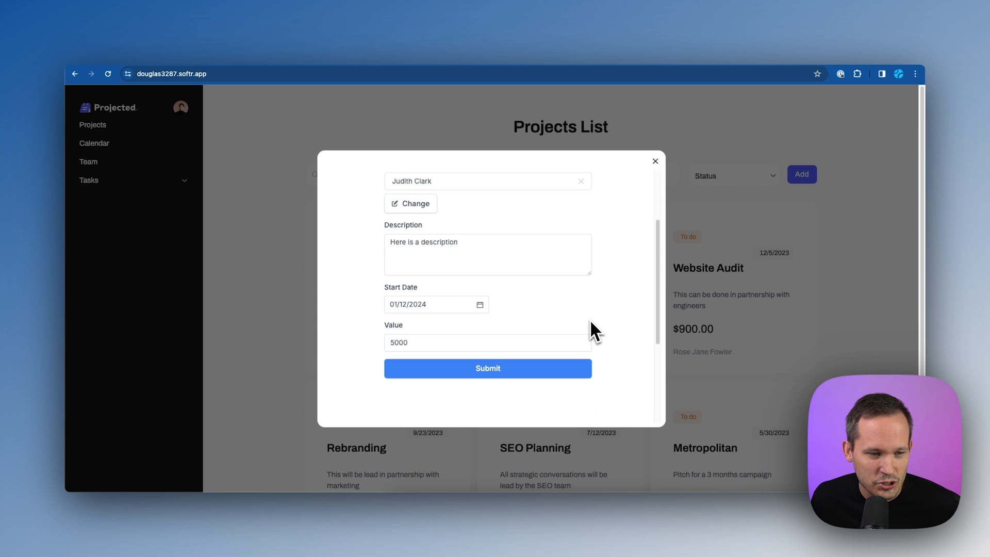
{"action": "left_click", "coordinate": [488, 368]}
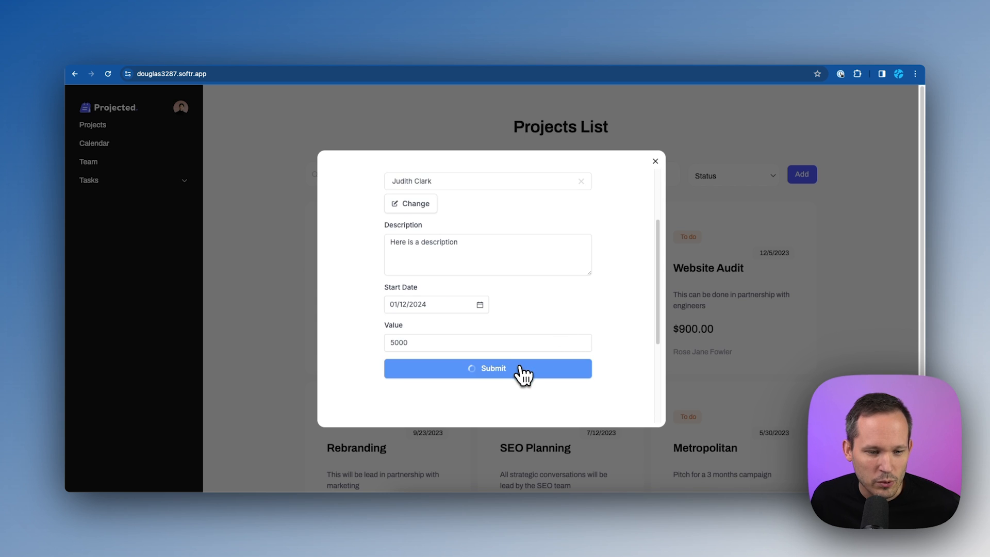
{"action": "left_click", "coordinate": [488, 368]}
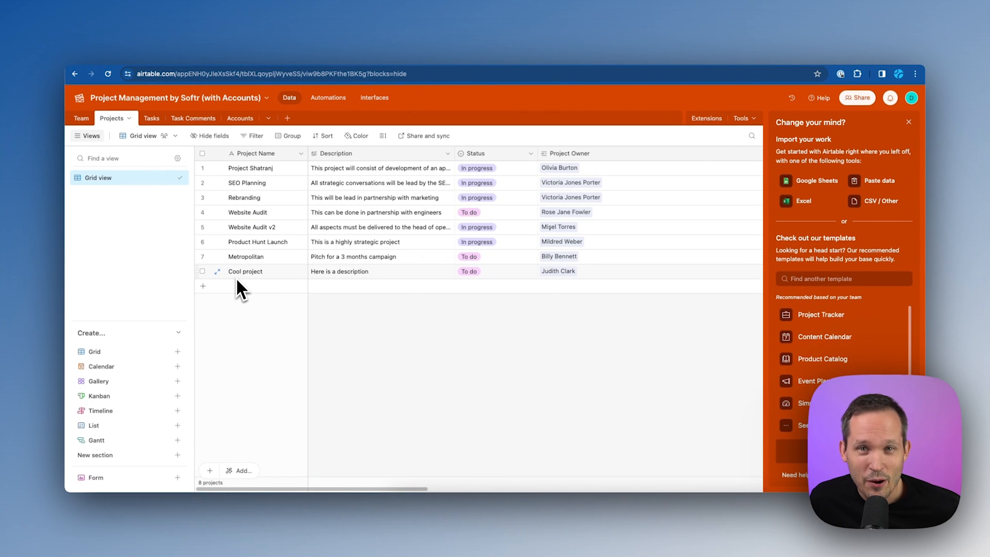